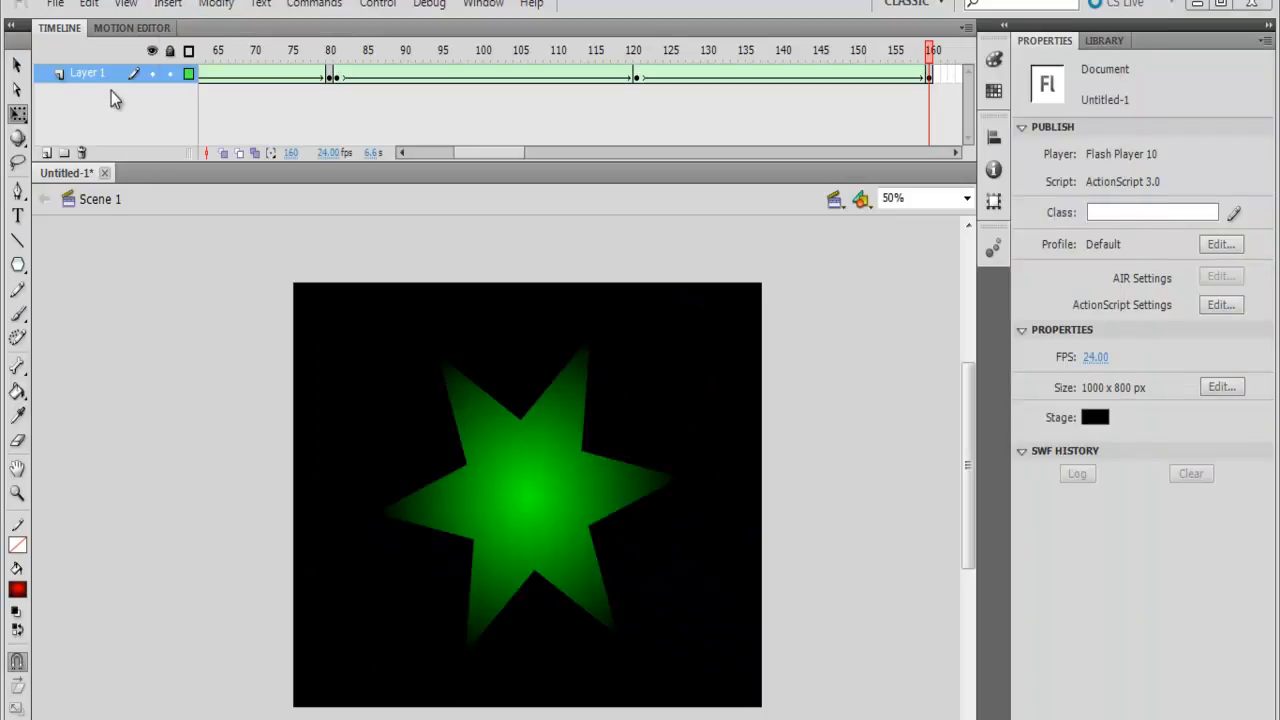
# Create a new blank ActionScript 3.0 document (Untitled-2) beside the green-star file
pyautogui.click(54, 4)
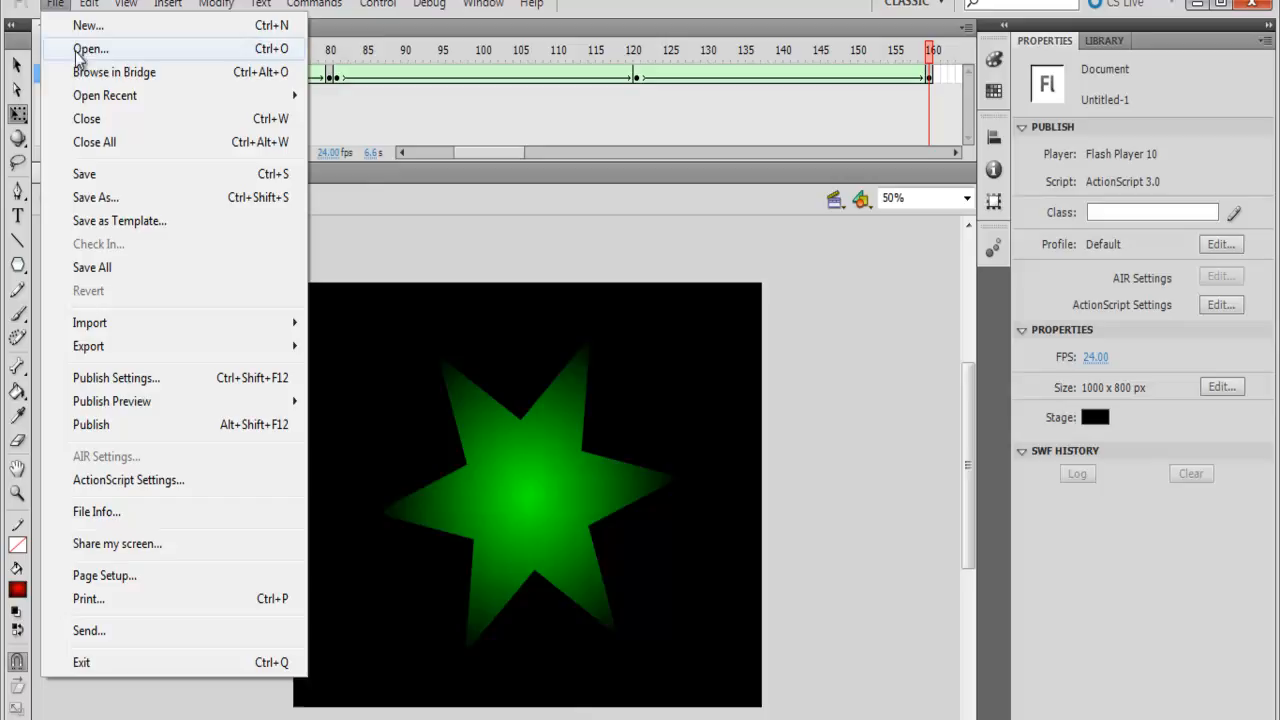
pyautogui.click(88, 24)
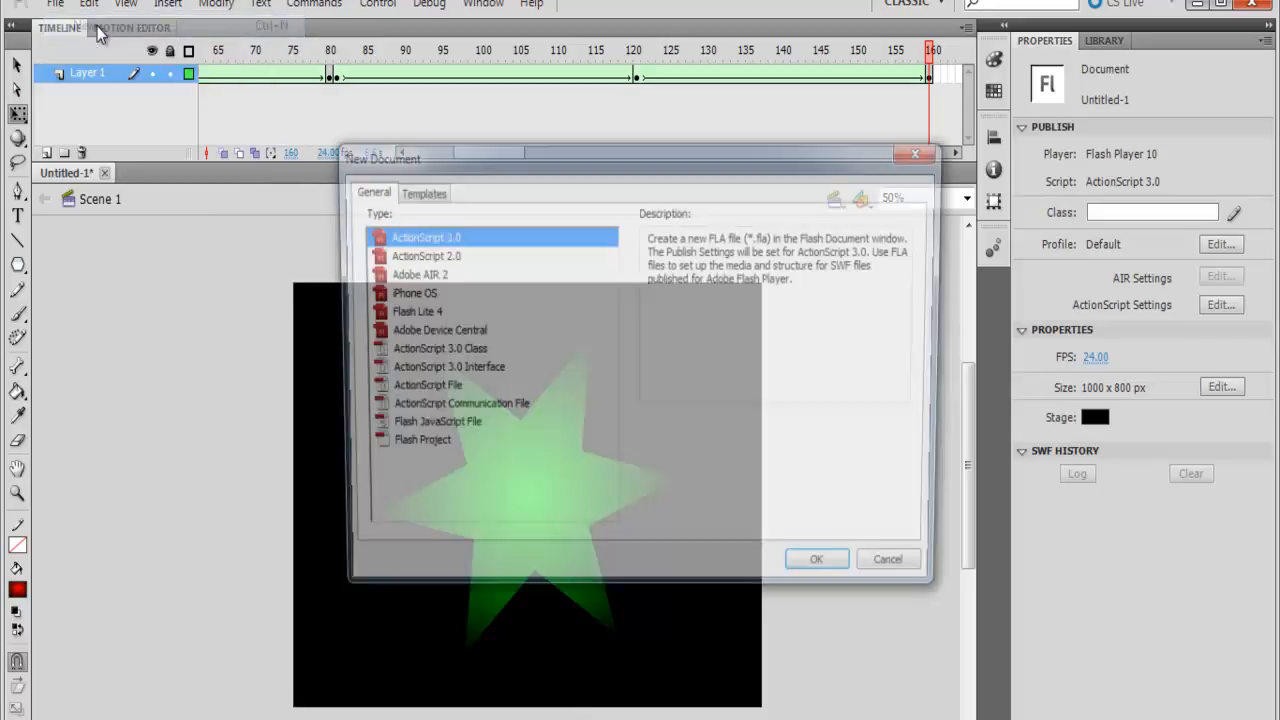
pyautogui.click(816, 558)
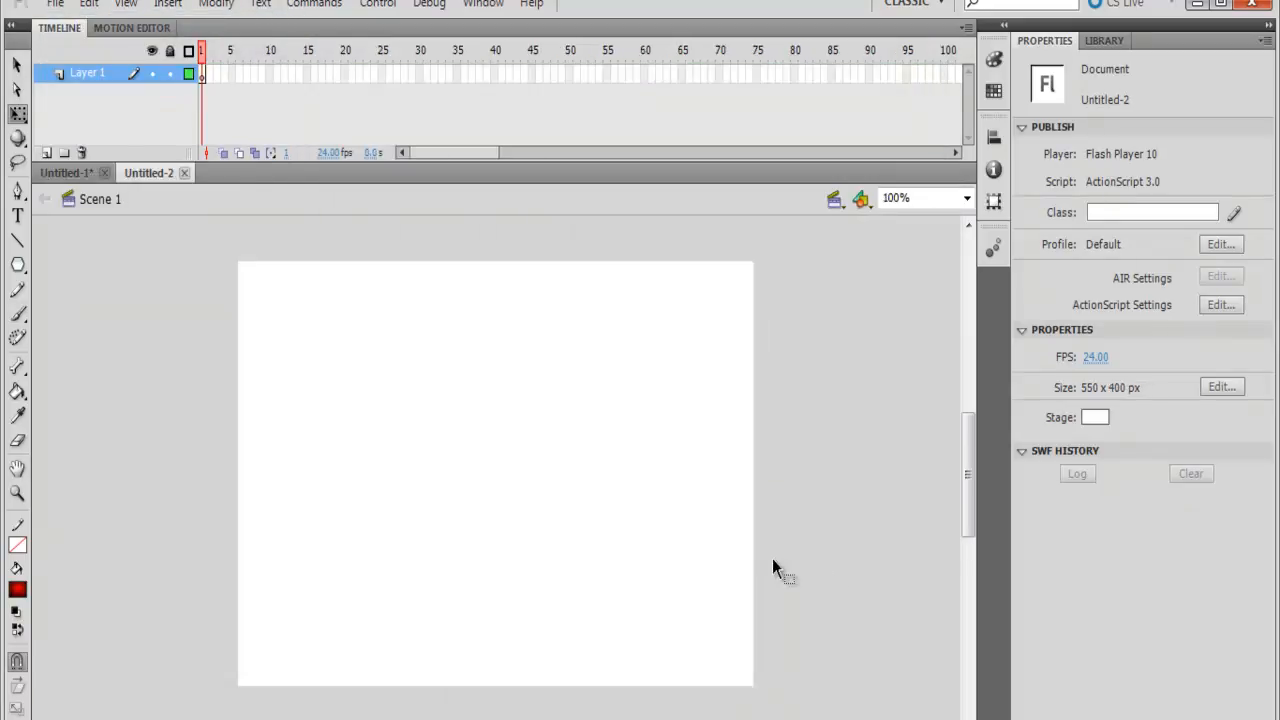
pyautogui.moveTo(756, 564)
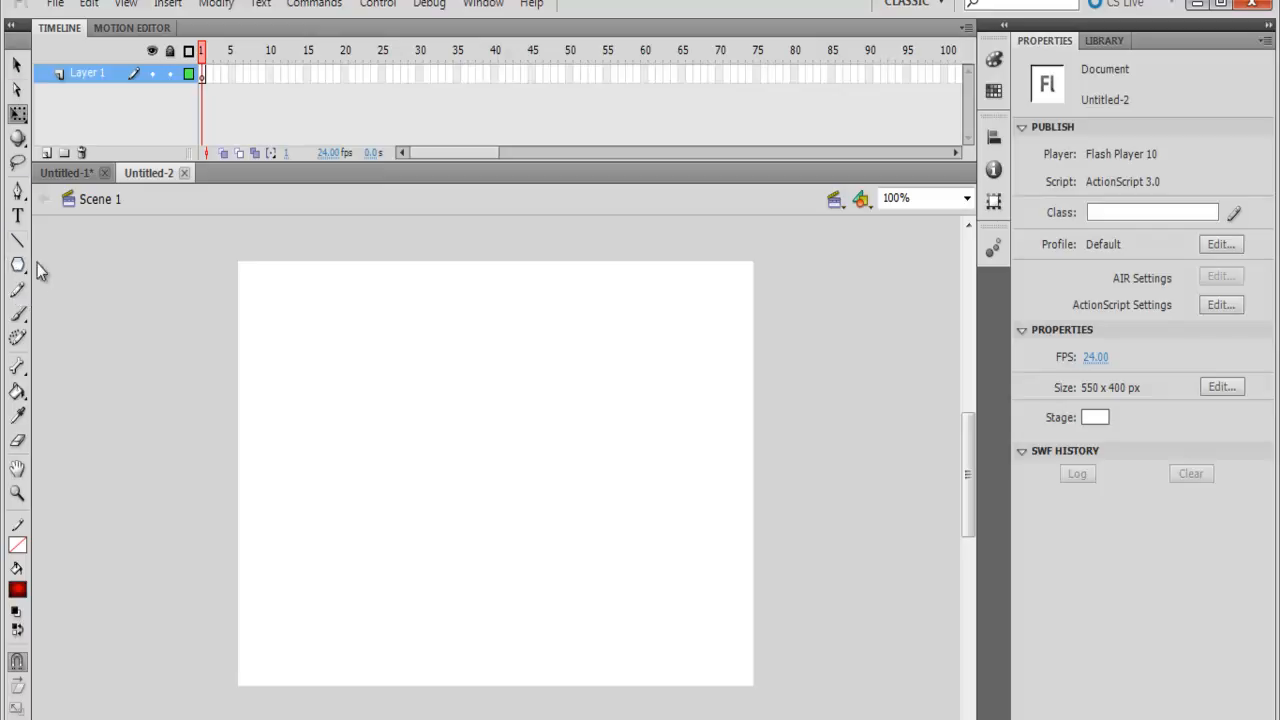
# Choose the PolyStar tool from the shape flyout after briefly trying Rectangle
pyautogui.click(18, 264)
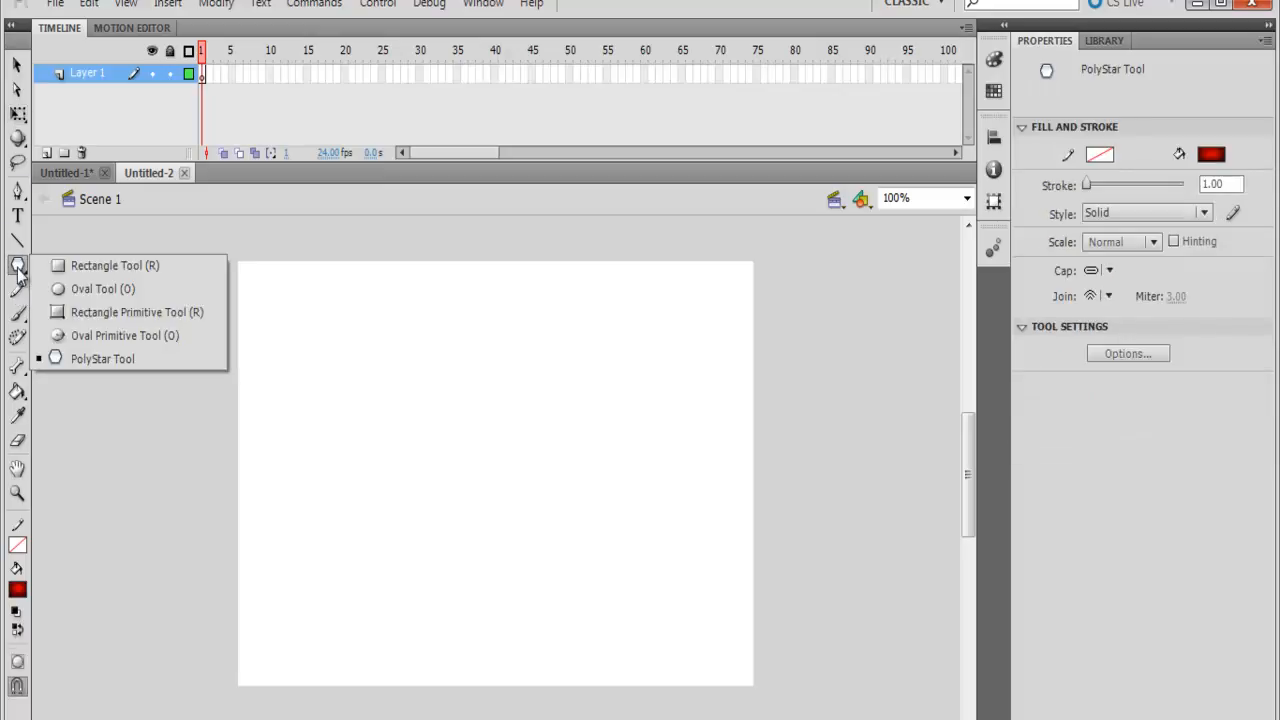
pyautogui.moveTo(30, 298)
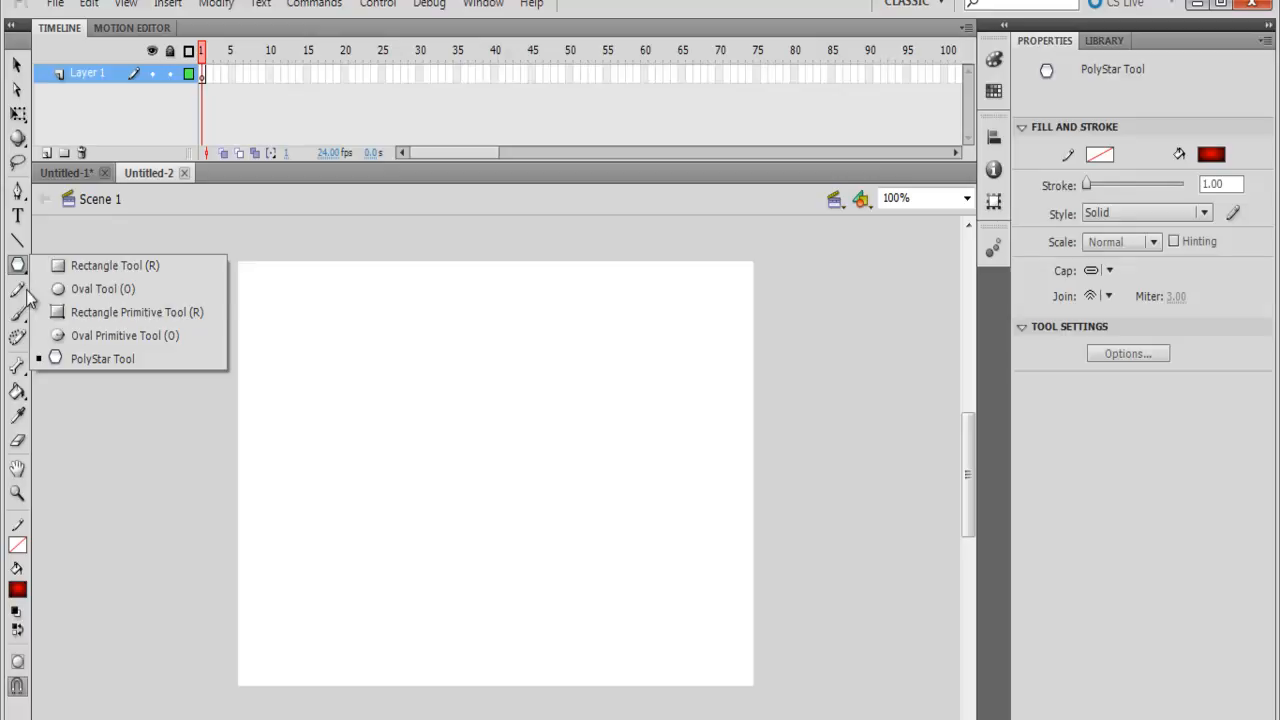
pyautogui.moveTo(102, 358)
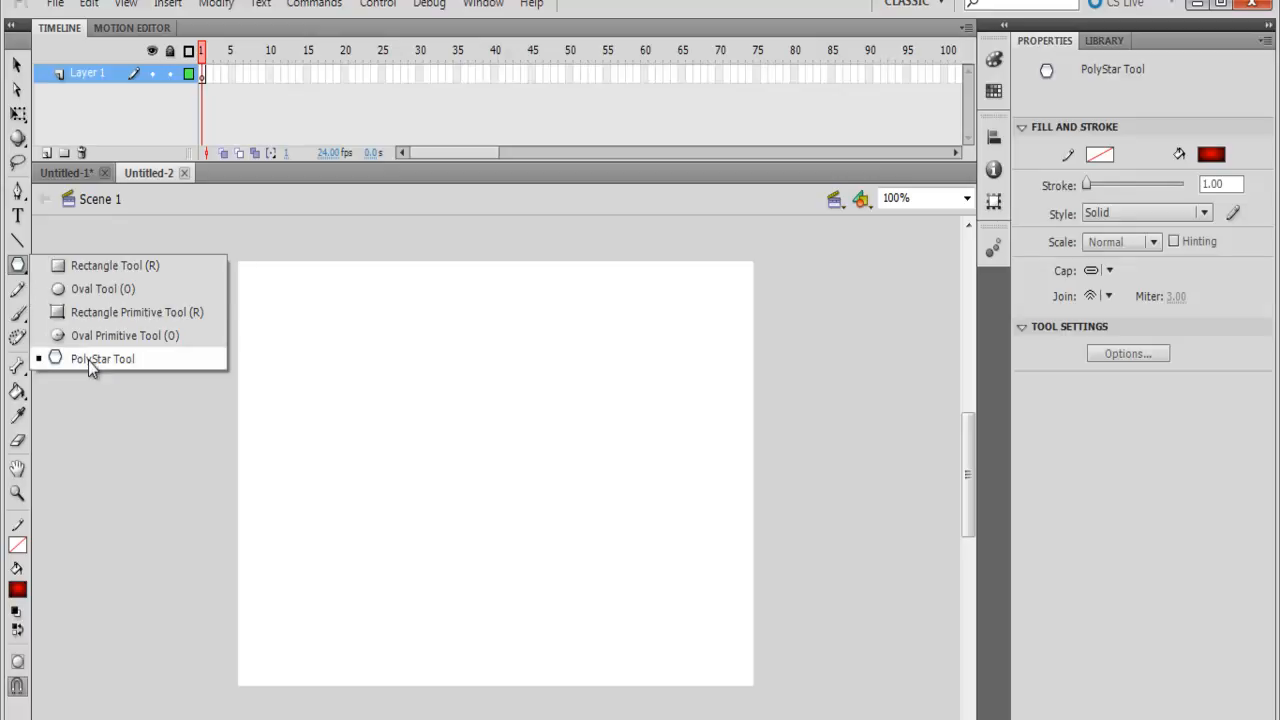
pyautogui.click(100, 358)
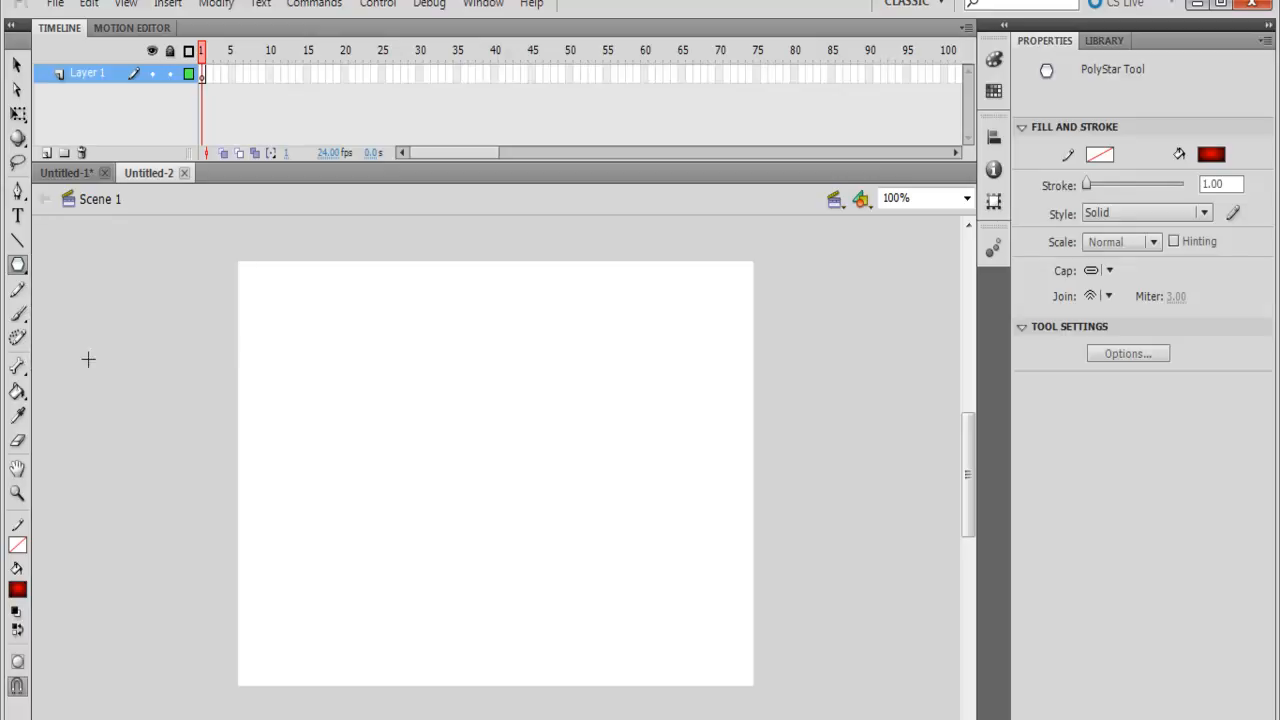
pyautogui.moveTo(28, 282)
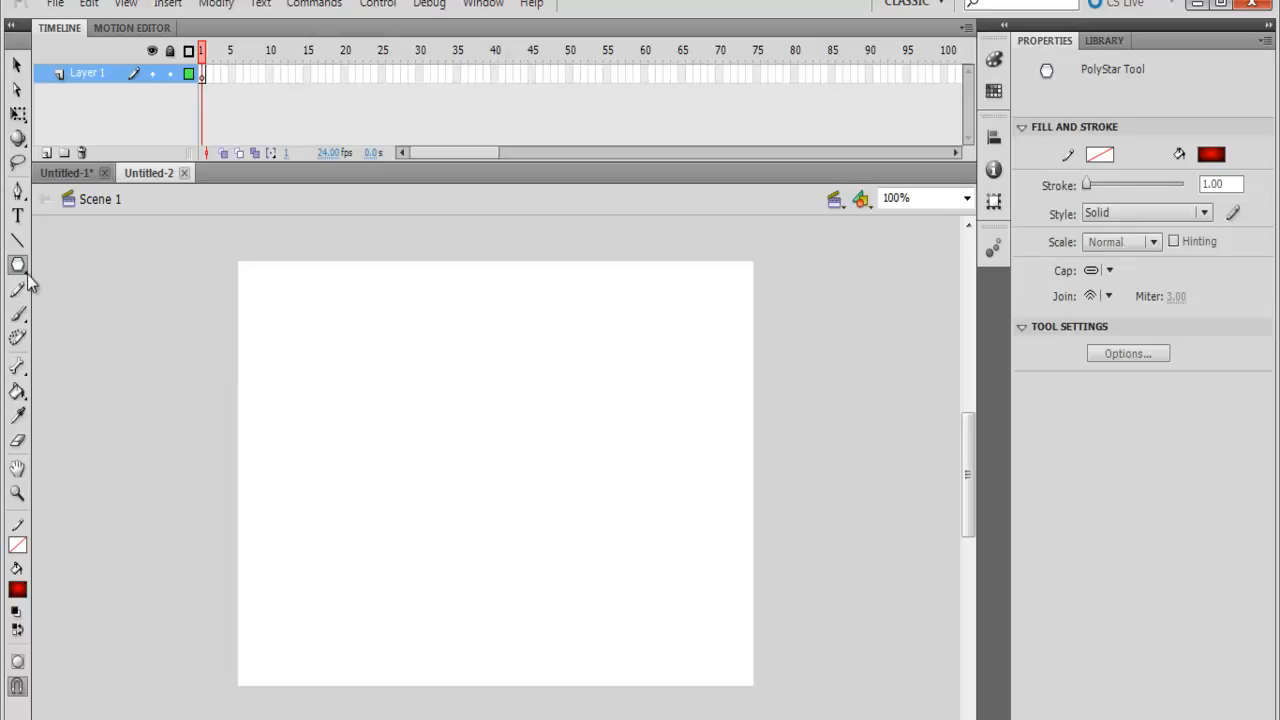
pyautogui.click(16, 264)
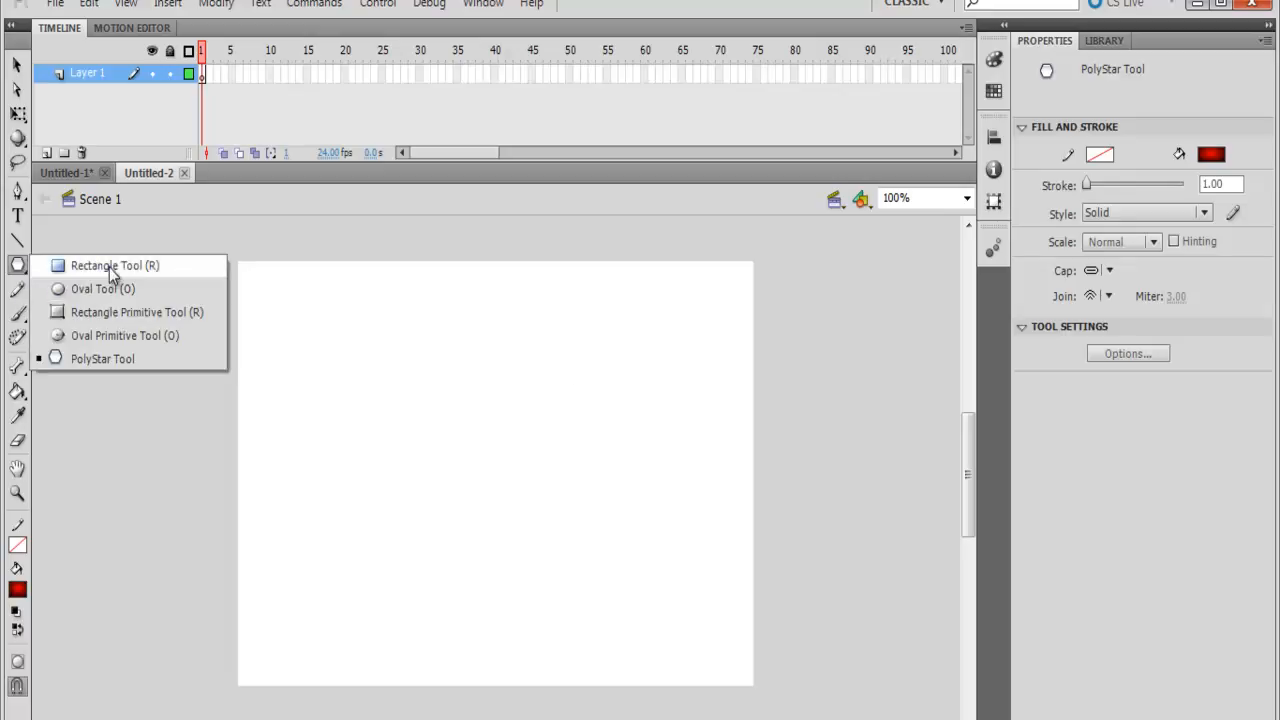
pyautogui.click(114, 264)
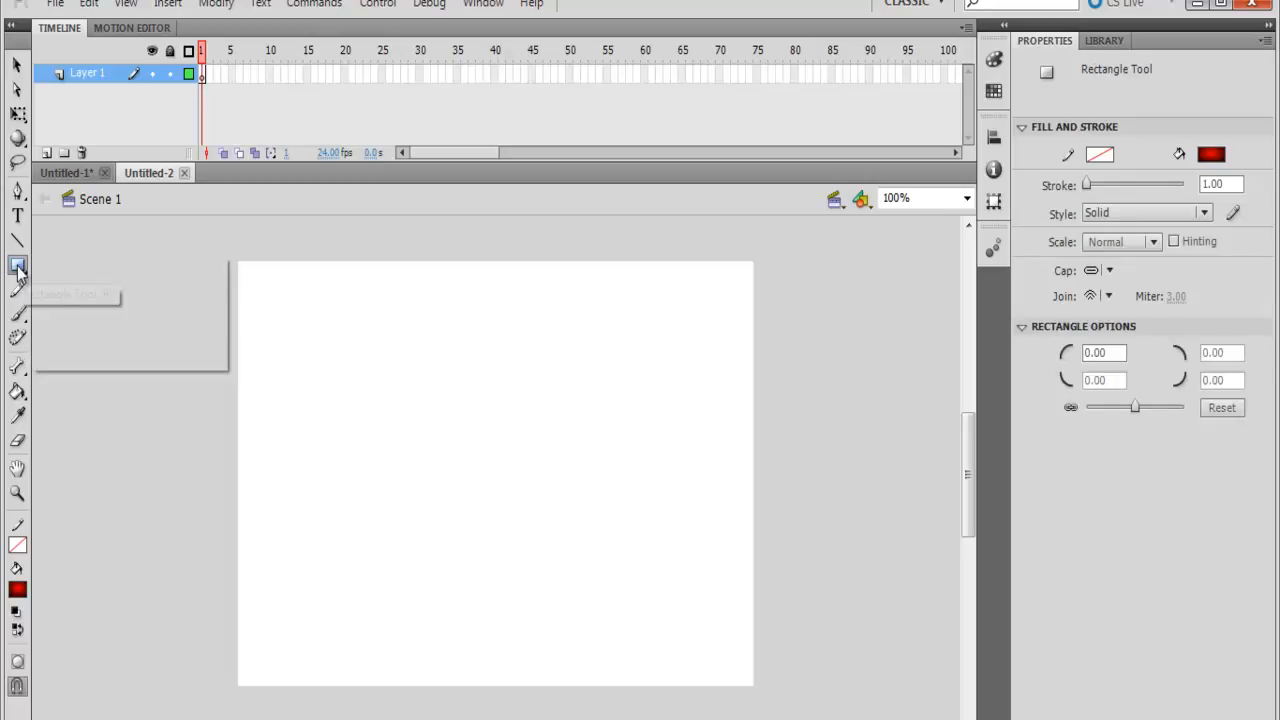
pyautogui.click(16, 264)
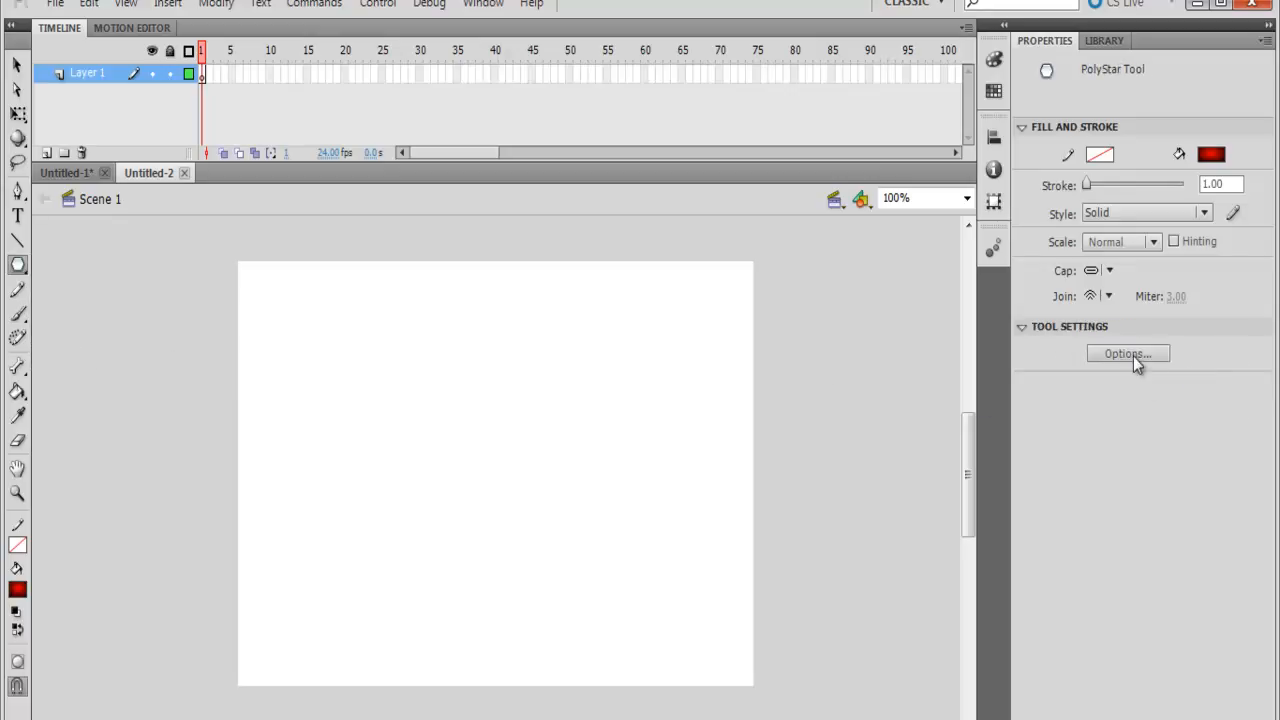
# Set the PolyStar options to star style with 6 sides and 0.50 point size
pyautogui.click(1128, 352)
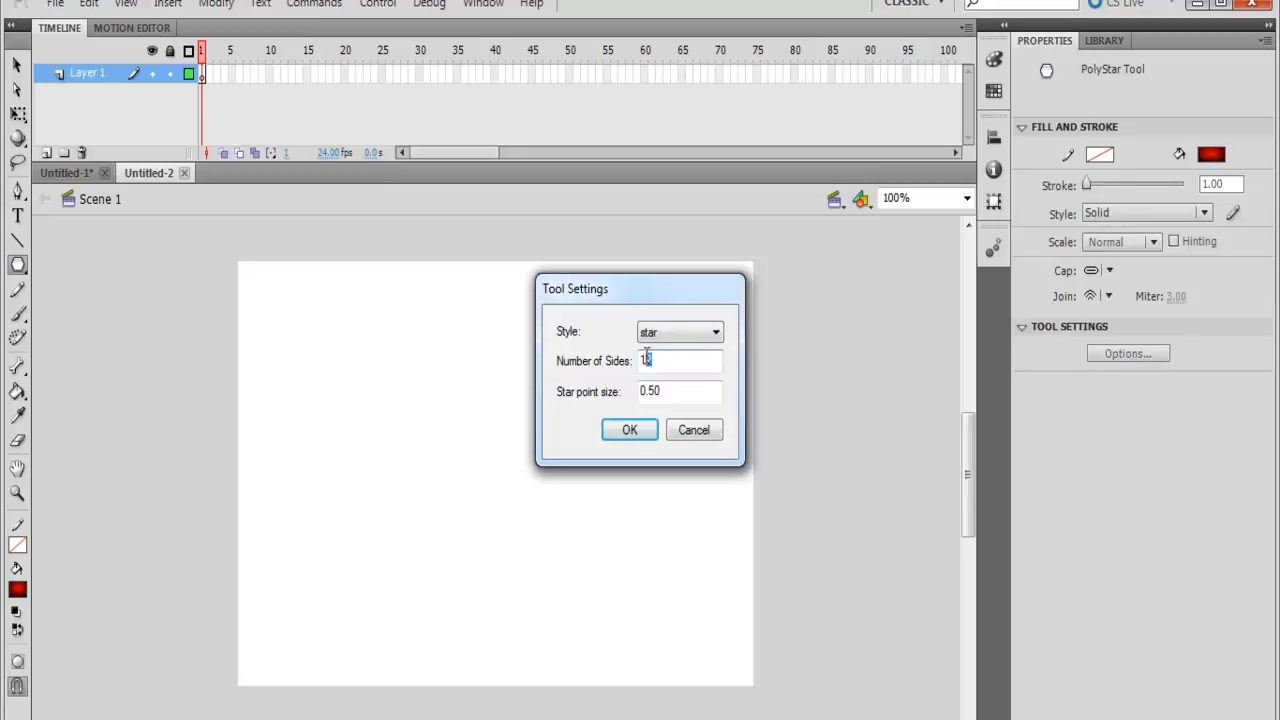
pyautogui.write('6')
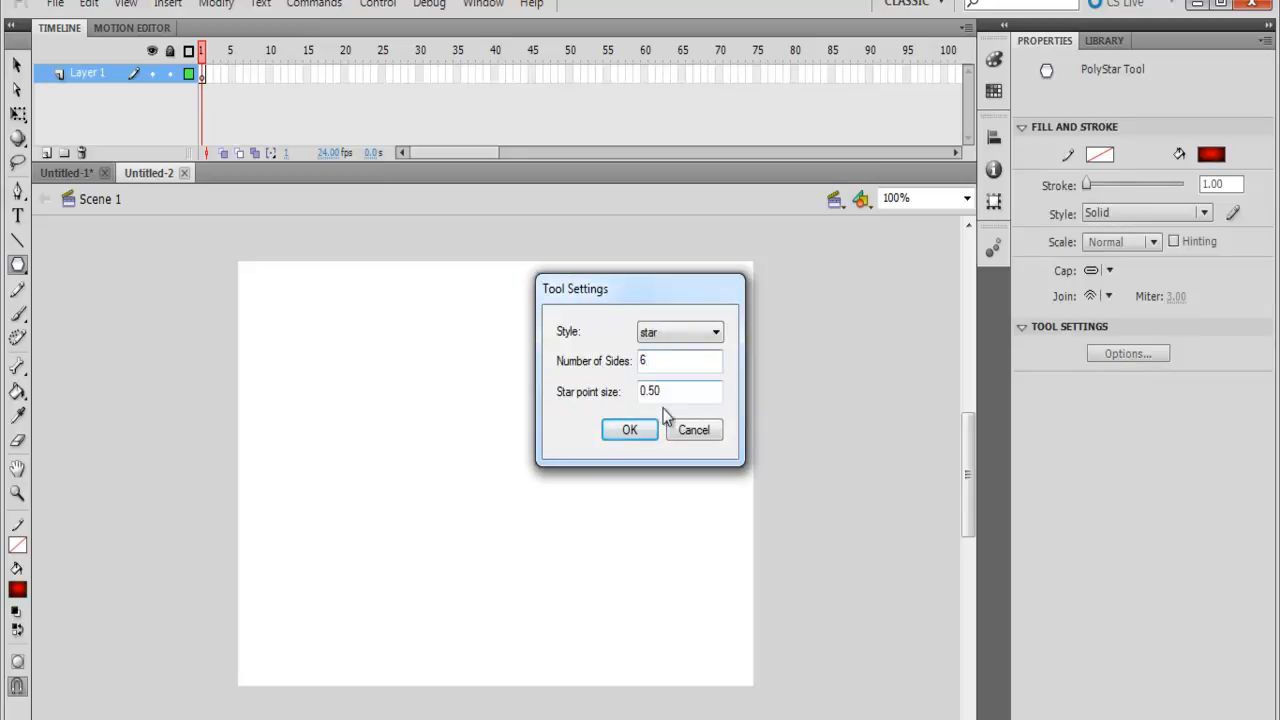
pyautogui.click(628, 428)
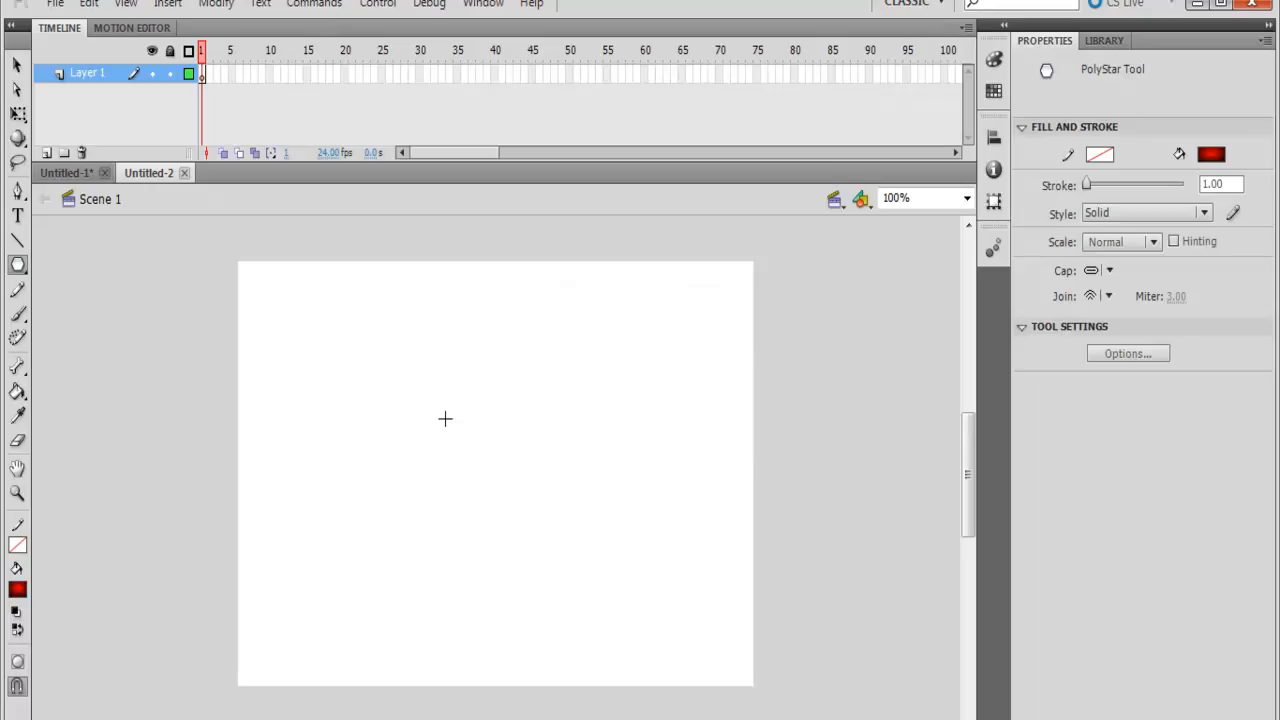
pyautogui.moveTo(416, 390)
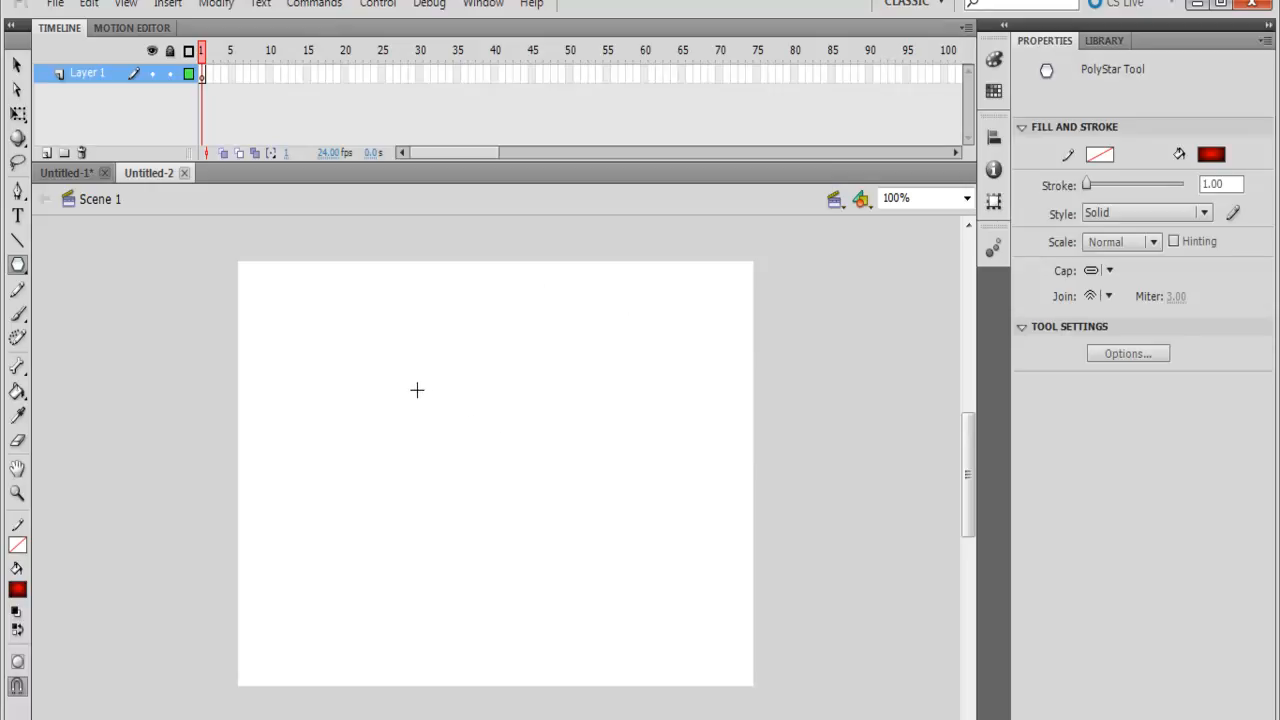
pyautogui.moveTo(16, 590)
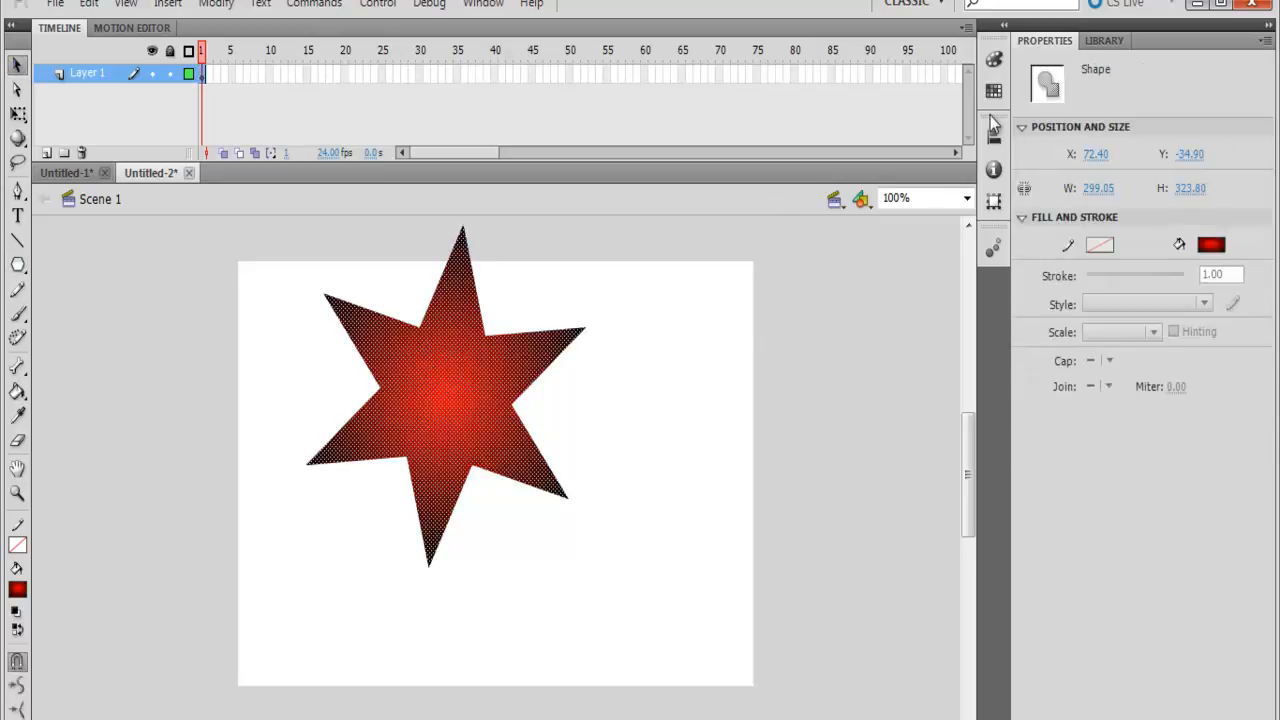
# Align the red star to the stage's horizontal and vertical centre
pyautogui.click(992, 138)
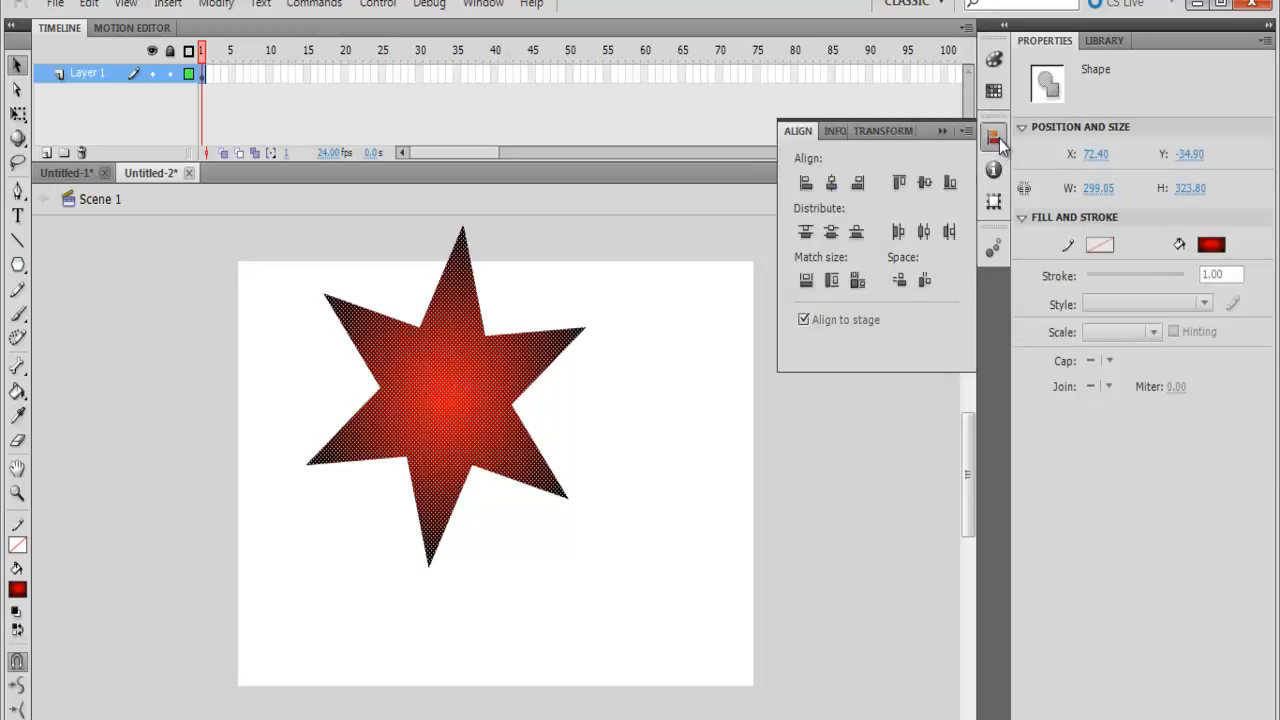
pyautogui.click(924, 182)
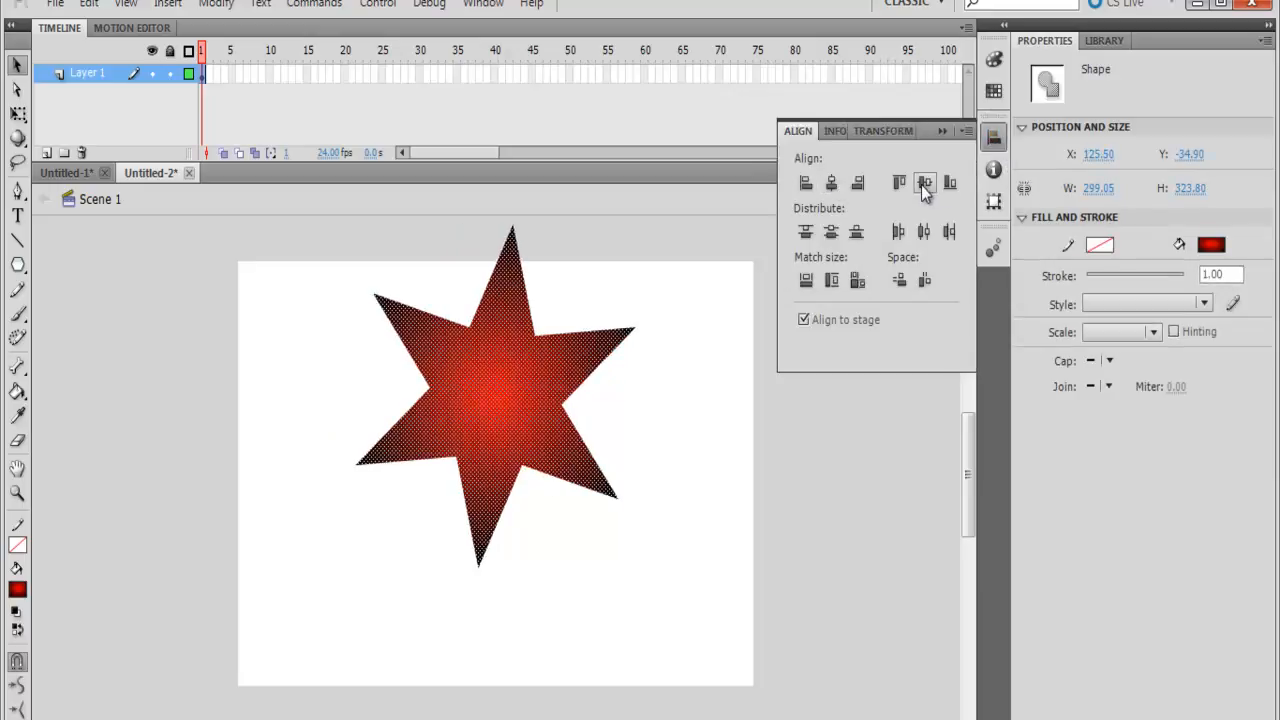
pyautogui.click(924, 182)
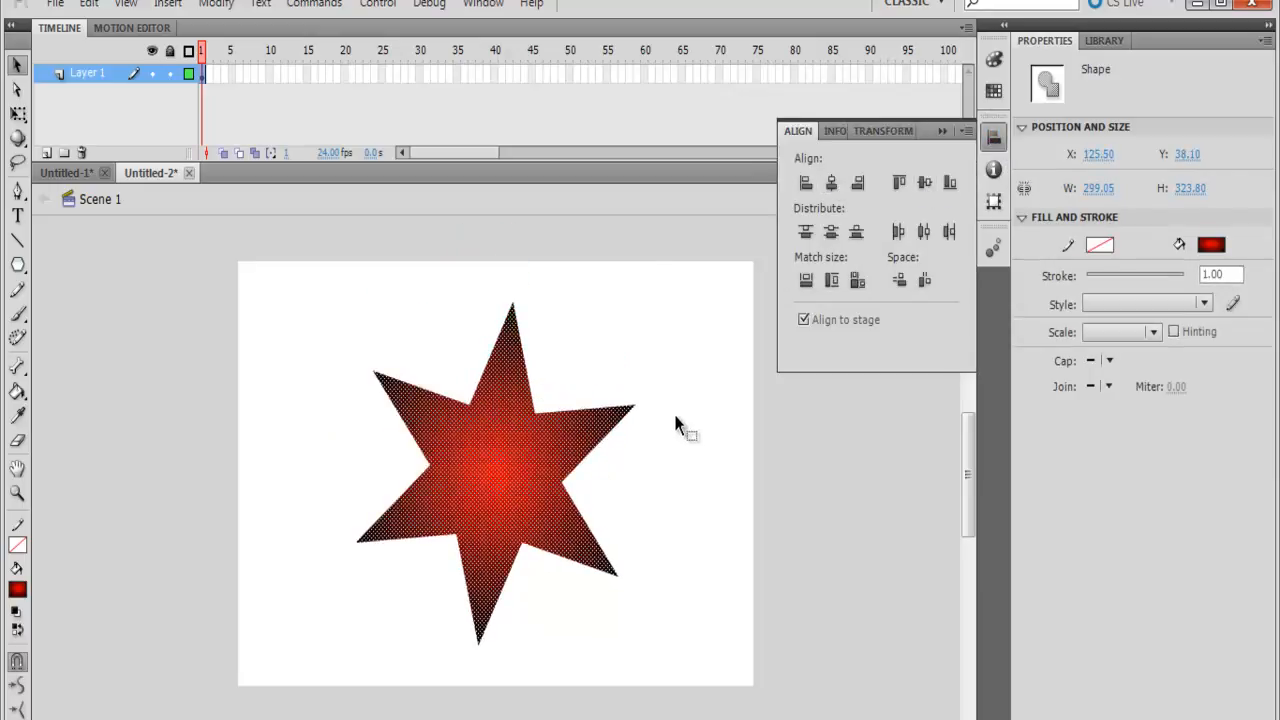
pyautogui.moveTo(18, 114)
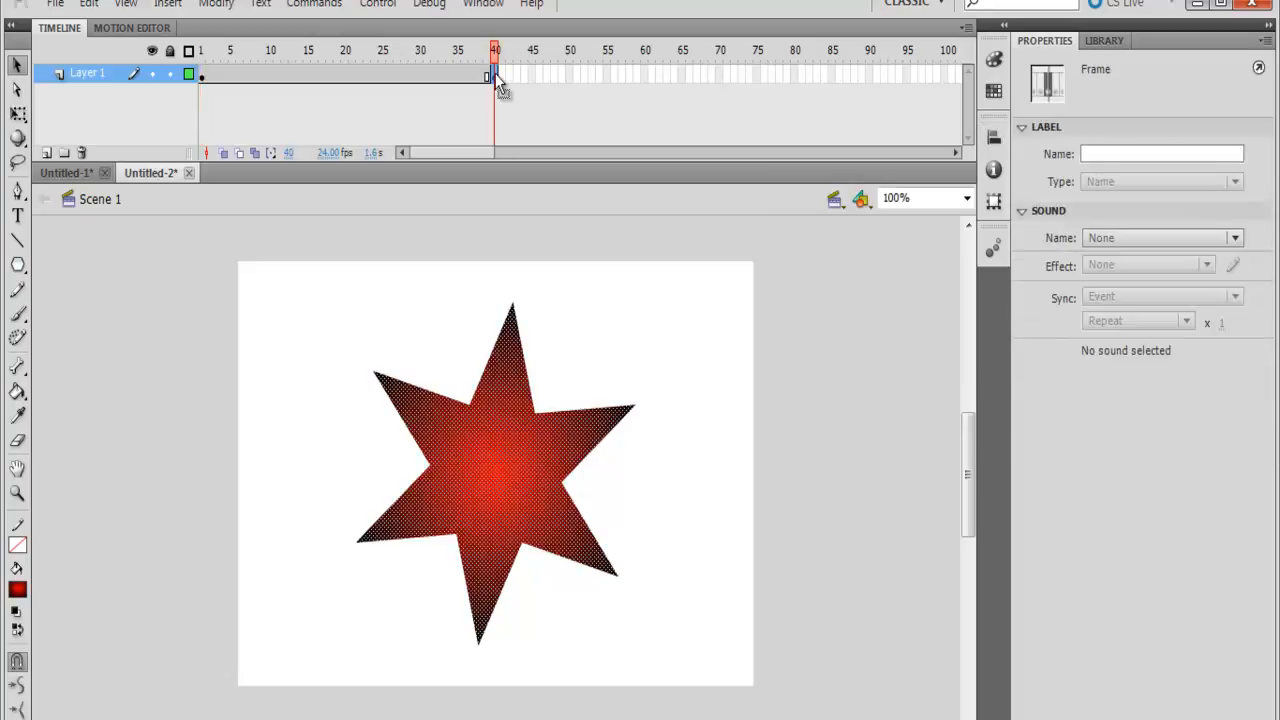
pyautogui.moveTo(524, 476)
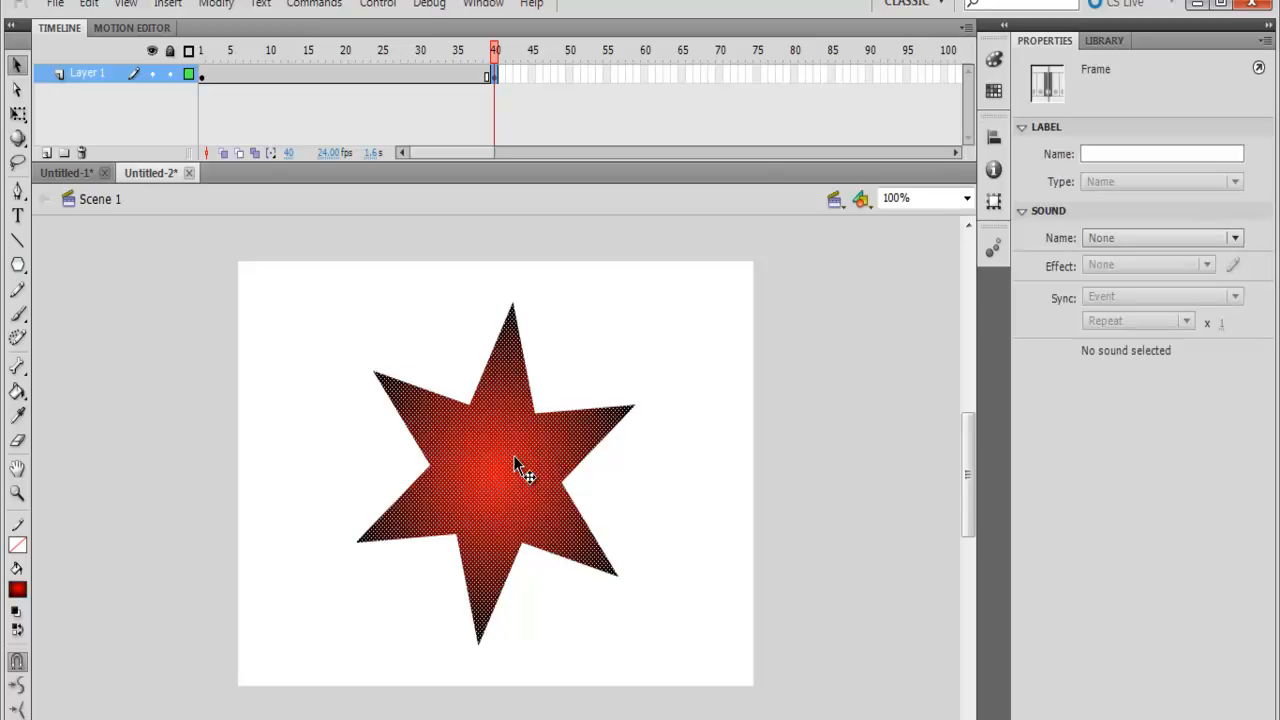
pyautogui.moveTo(500, 98)
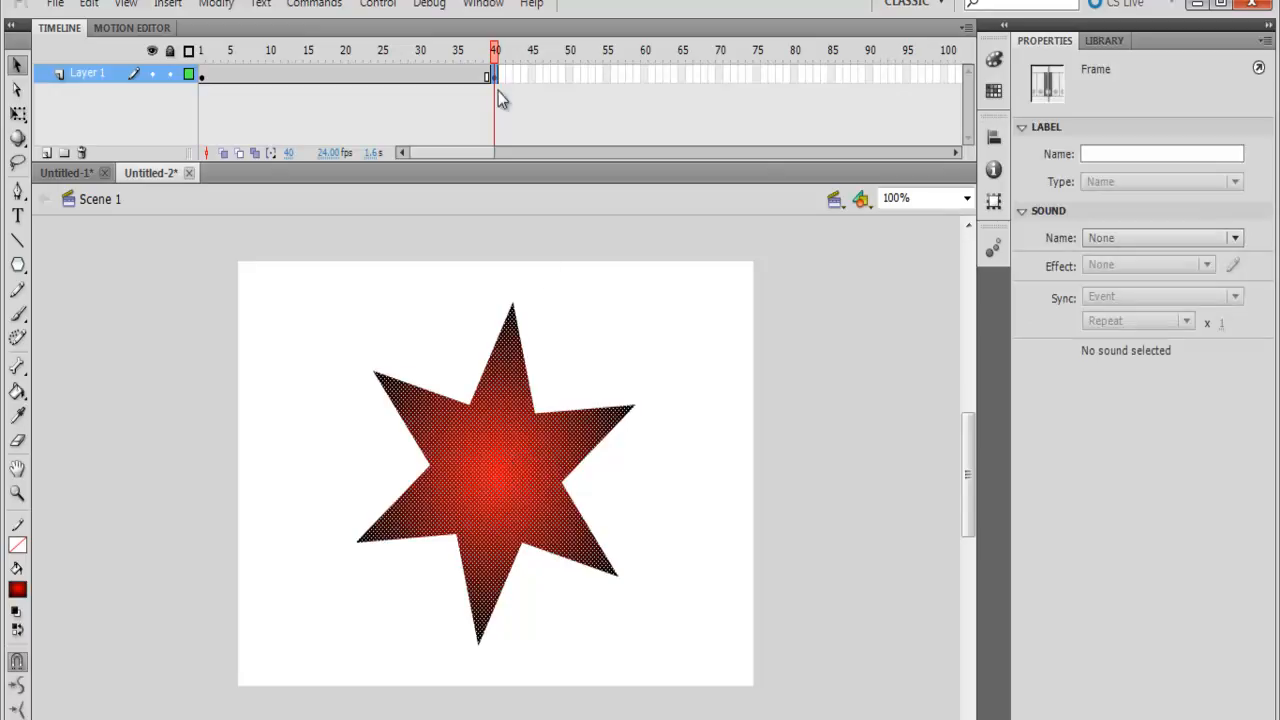
pyautogui.moveTo(540, 456)
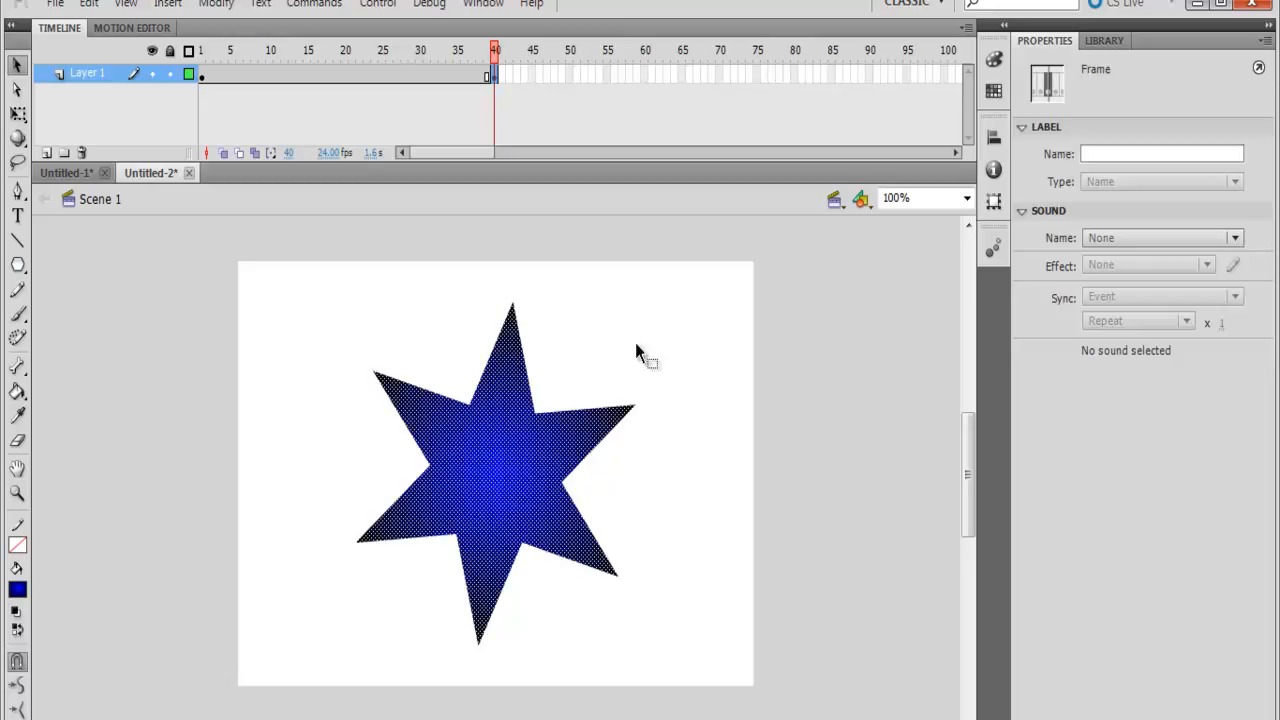
pyautogui.moveTo(548, 390)
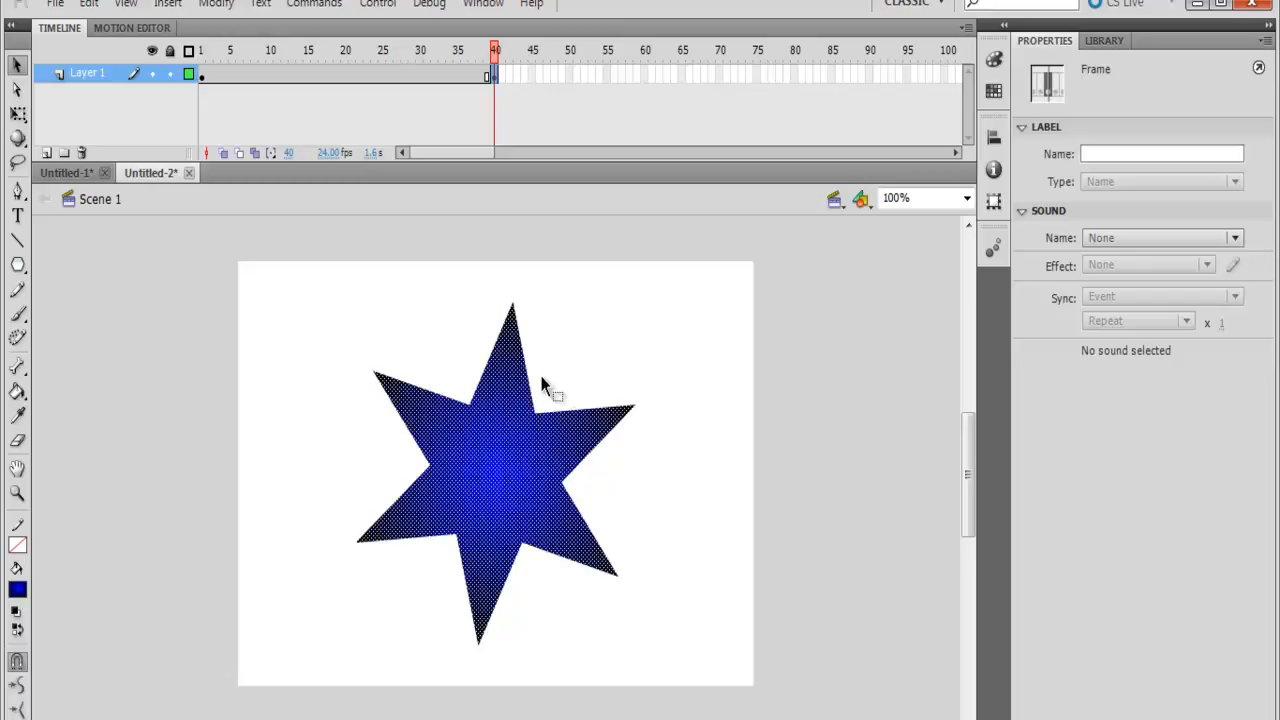
pyautogui.moveTo(654, 94)
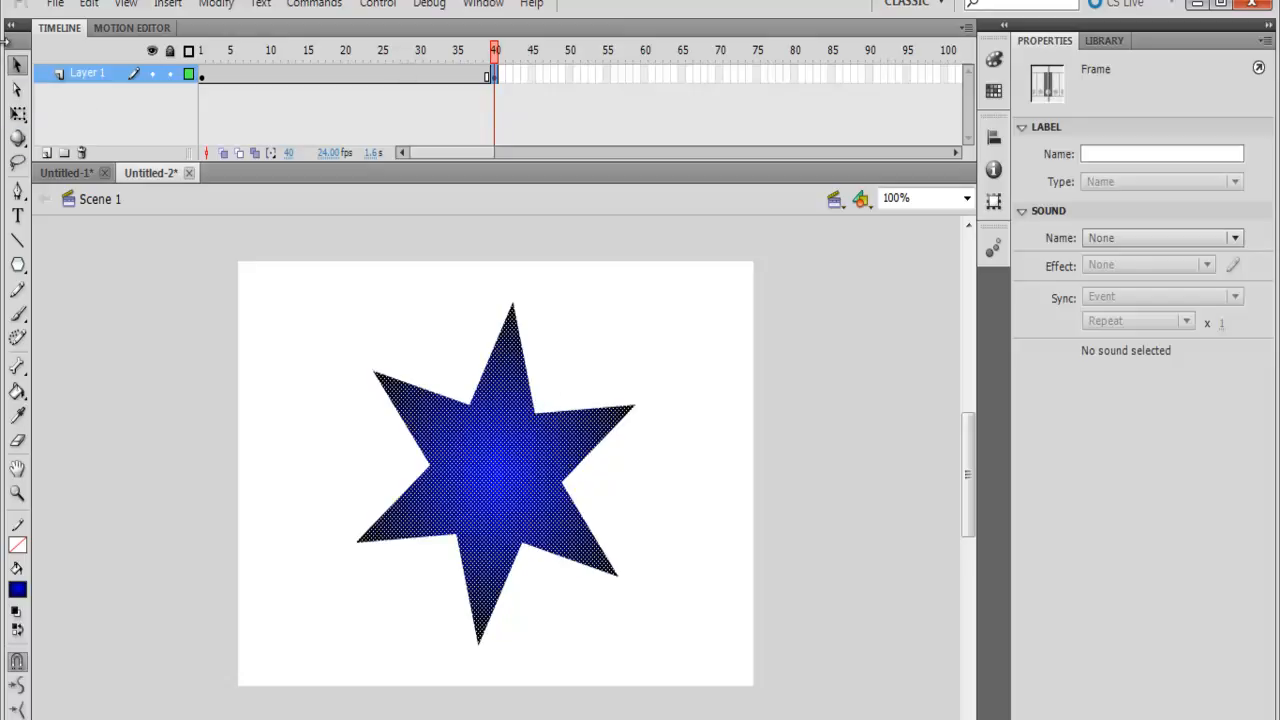
pyautogui.moveTo(16, 112)
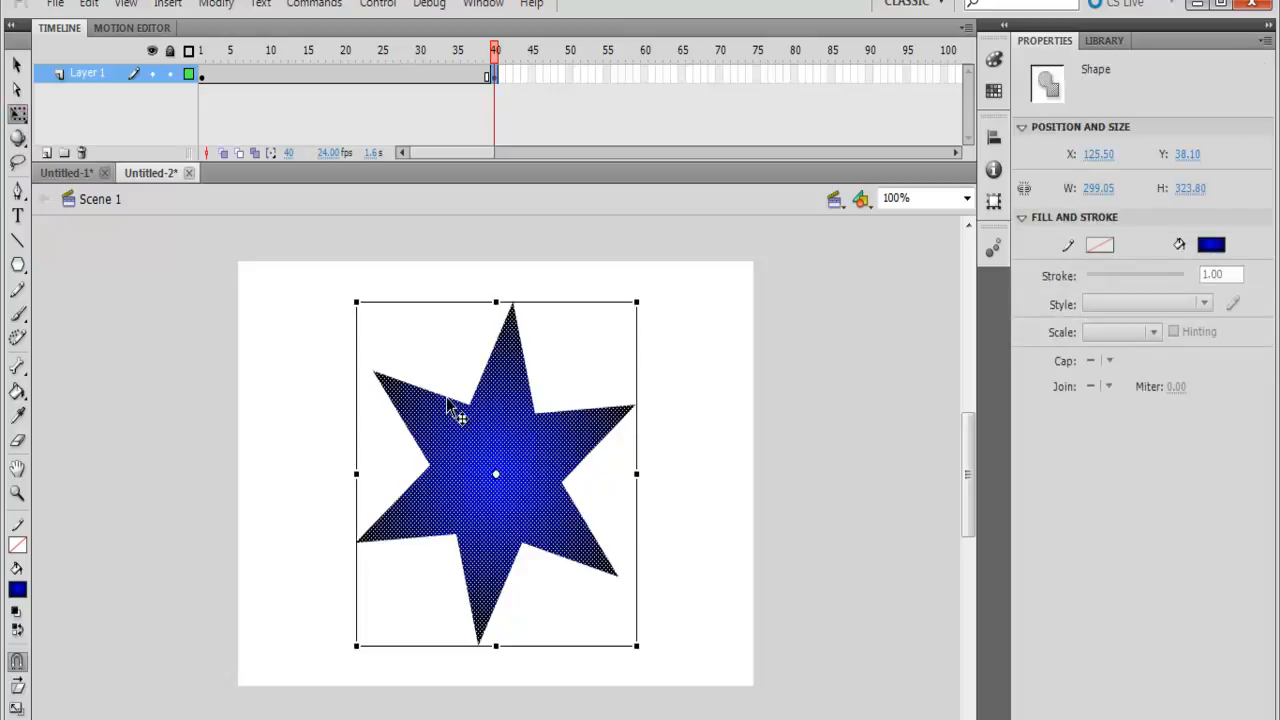
pyautogui.moveTo(108, 110)
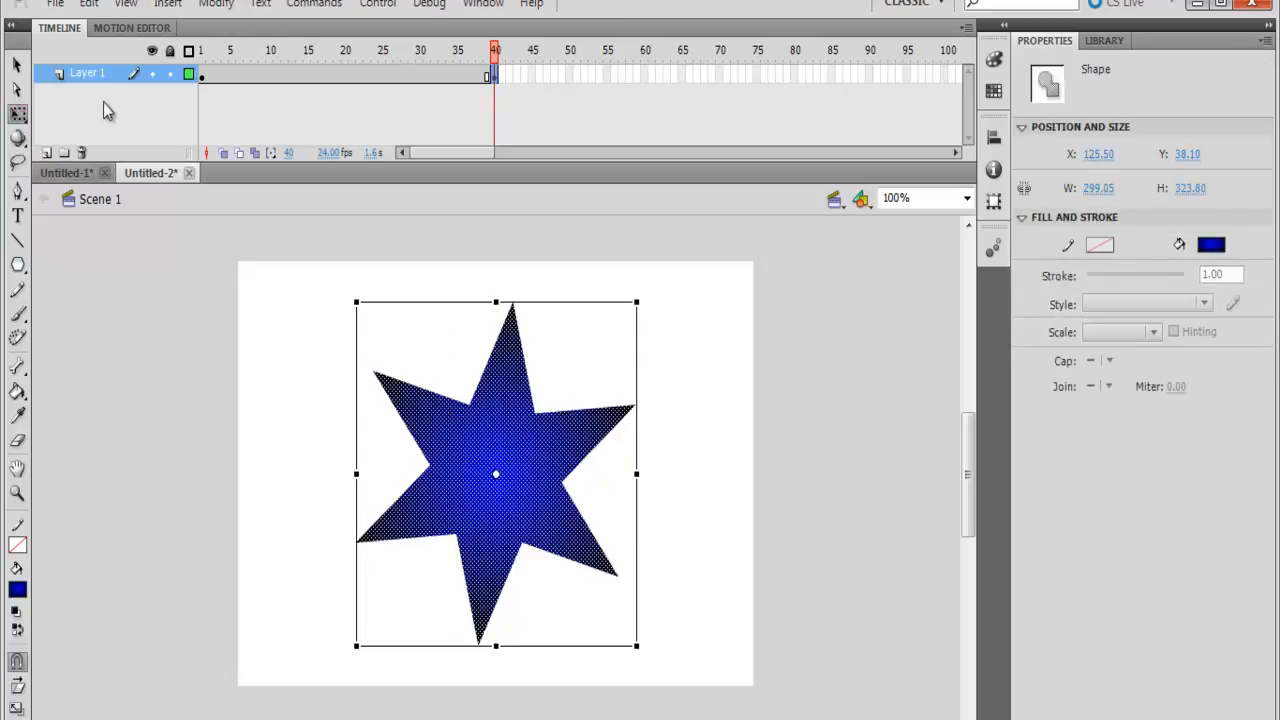
pyautogui.moveTo(16, 64)
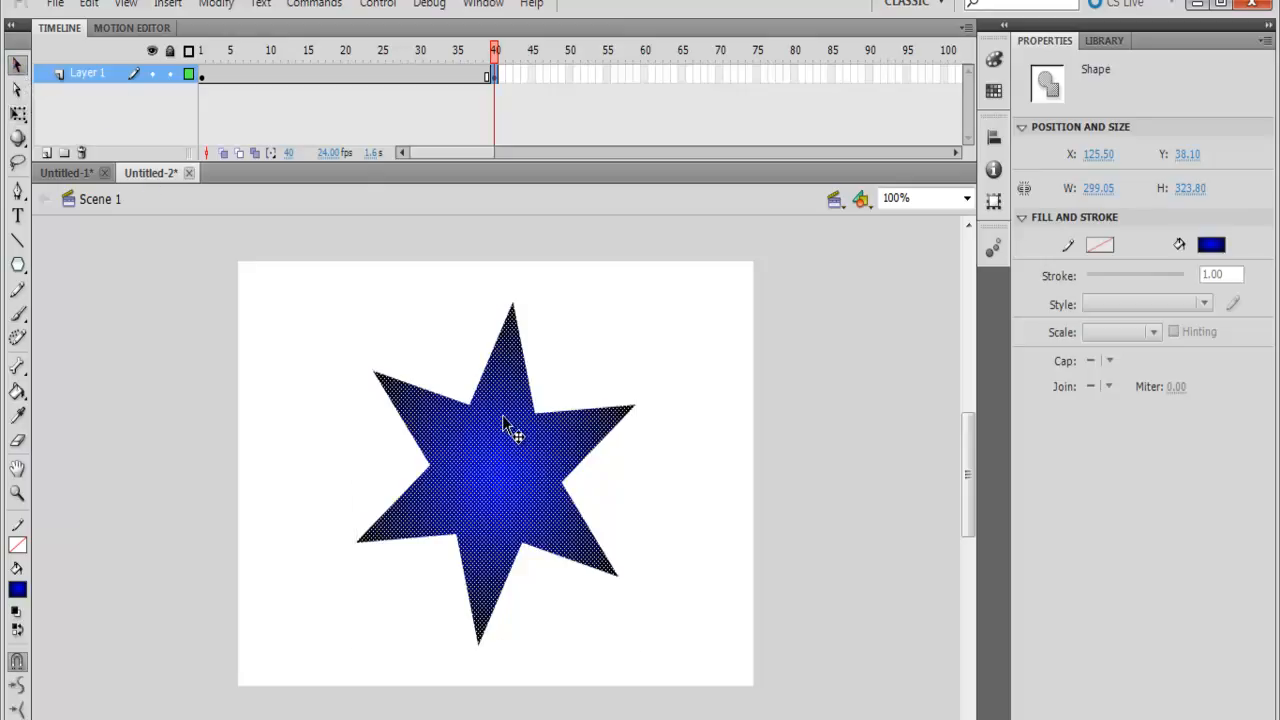
pyautogui.moveTo(464, 400)
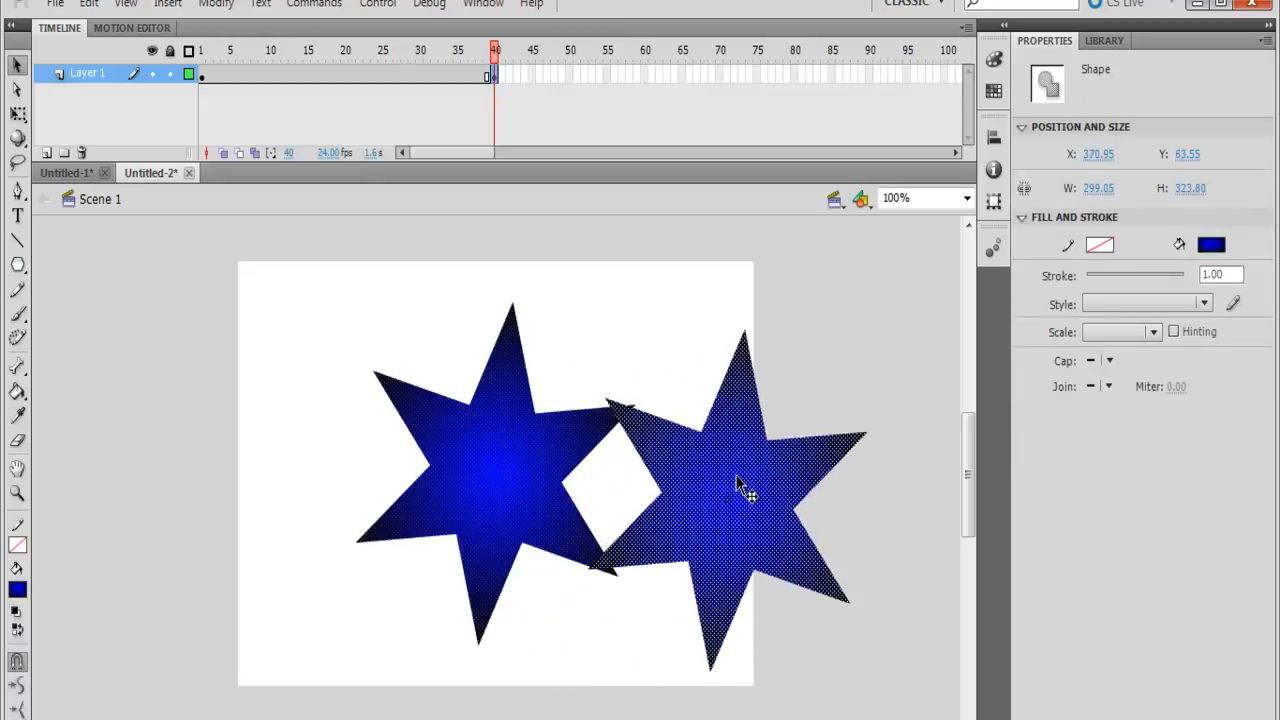
# Alt-drag a duplicate star to the right of the original and select it
pyautogui.moveTo(740, 490); pyautogui.dragTo(804, 450)
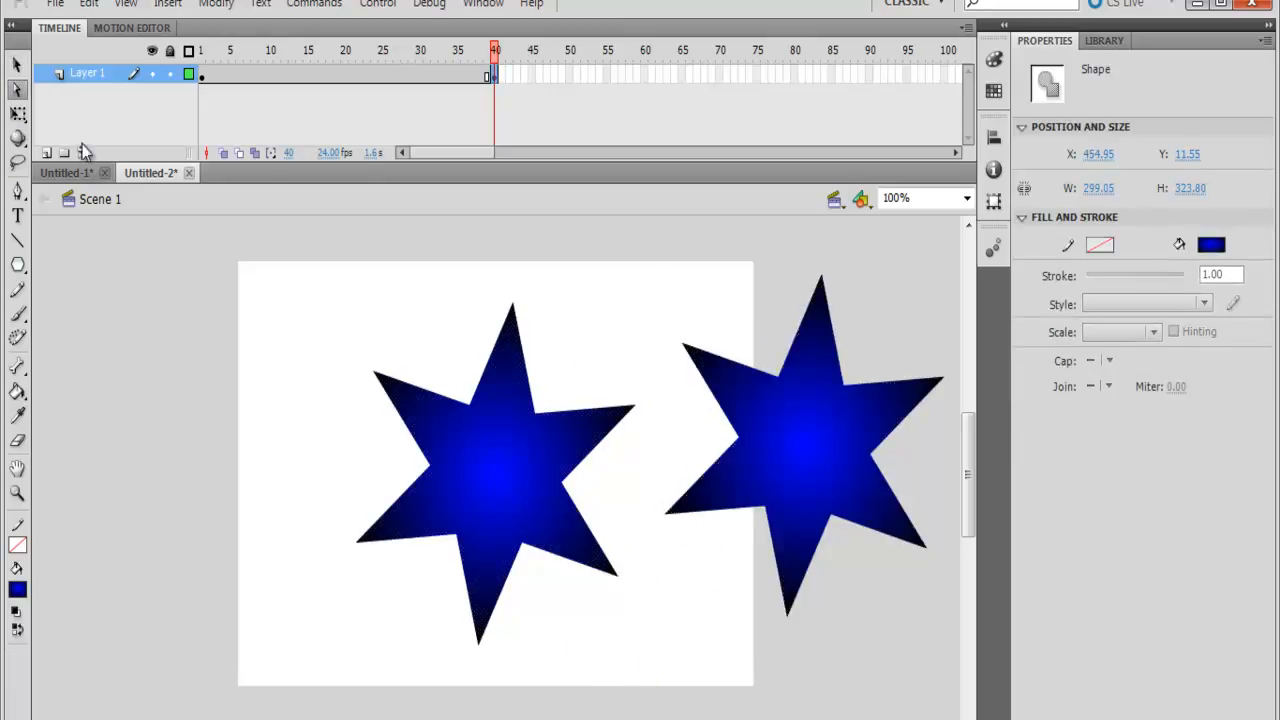
pyautogui.click(820, 436)
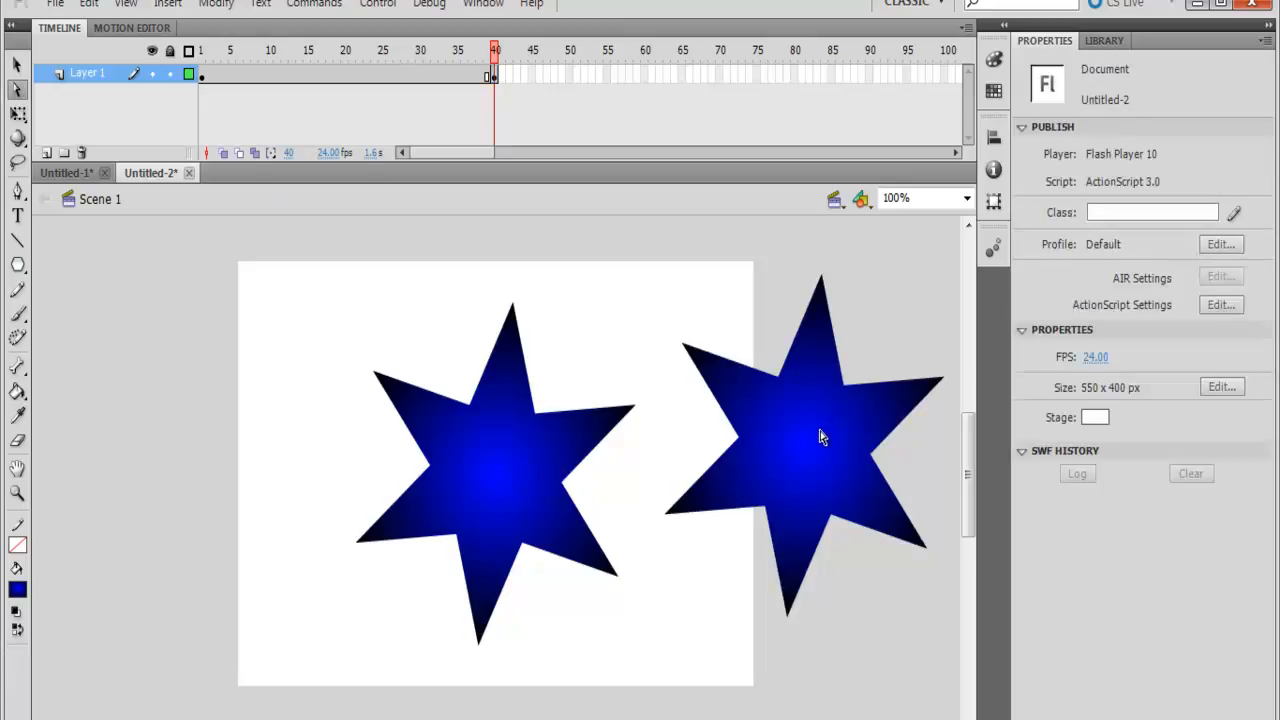
pyautogui.moveTo(764, 432)
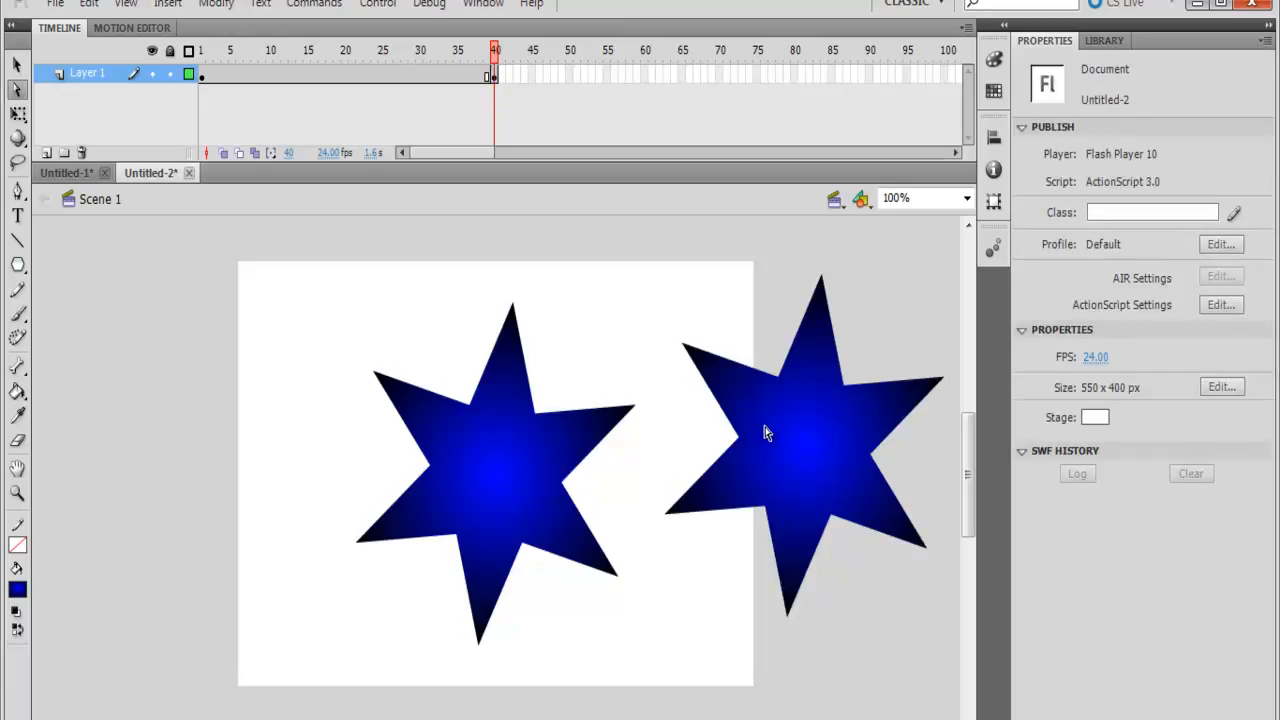
pyautogui.click(804, 444)
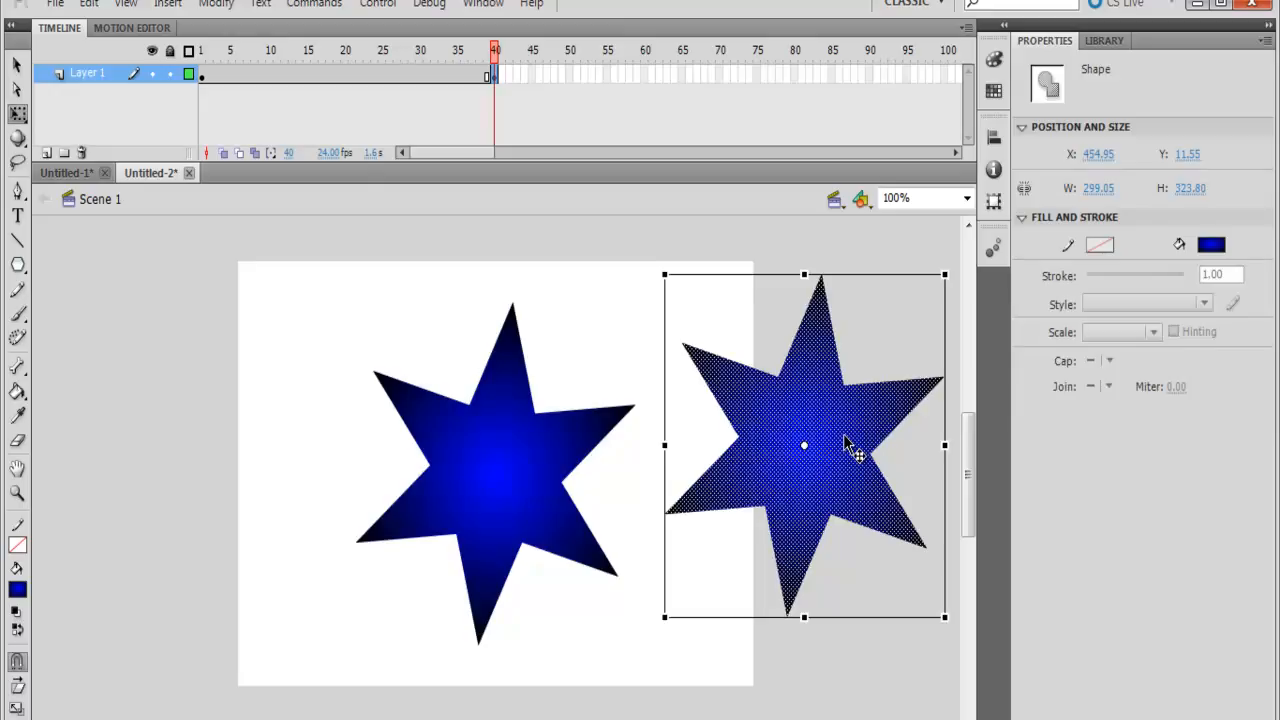
pyautogui.moveTo(662, 276)
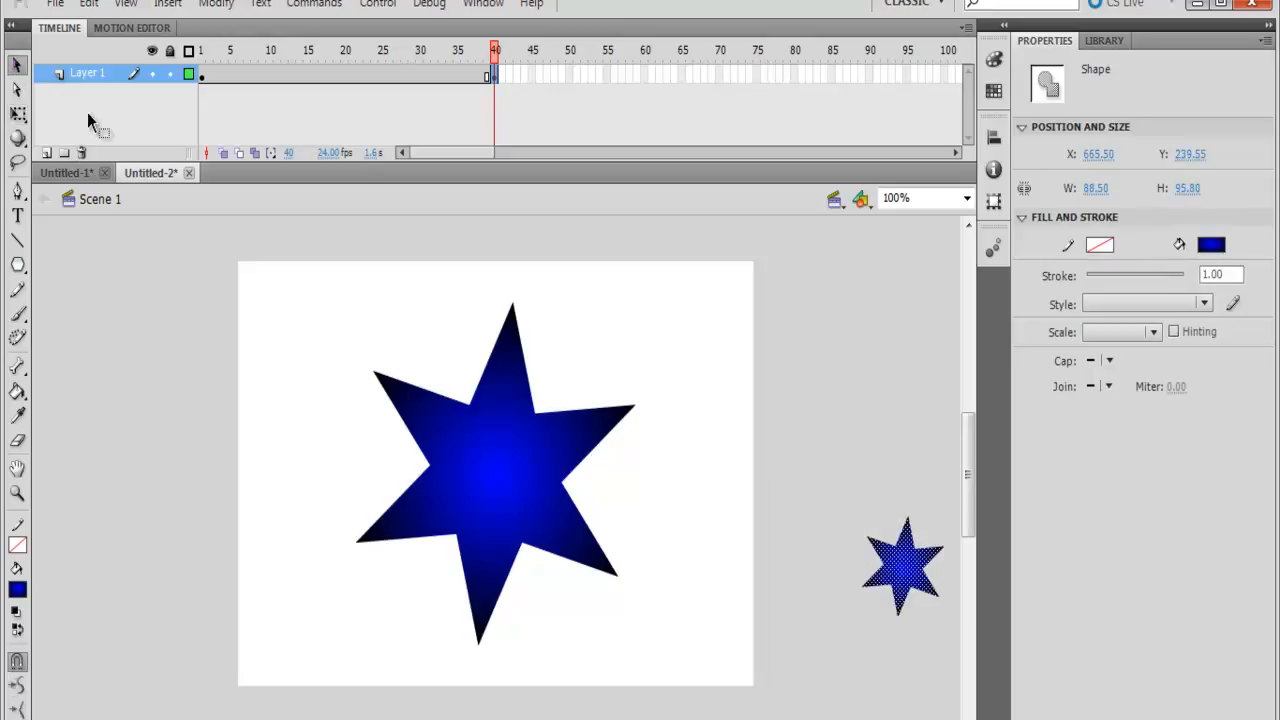
# Scale the duplicate down to a small star and move it to the bottom-right corner
pyautogui.moveTo(900, 564); pyautogui.dragTo(710, 630)
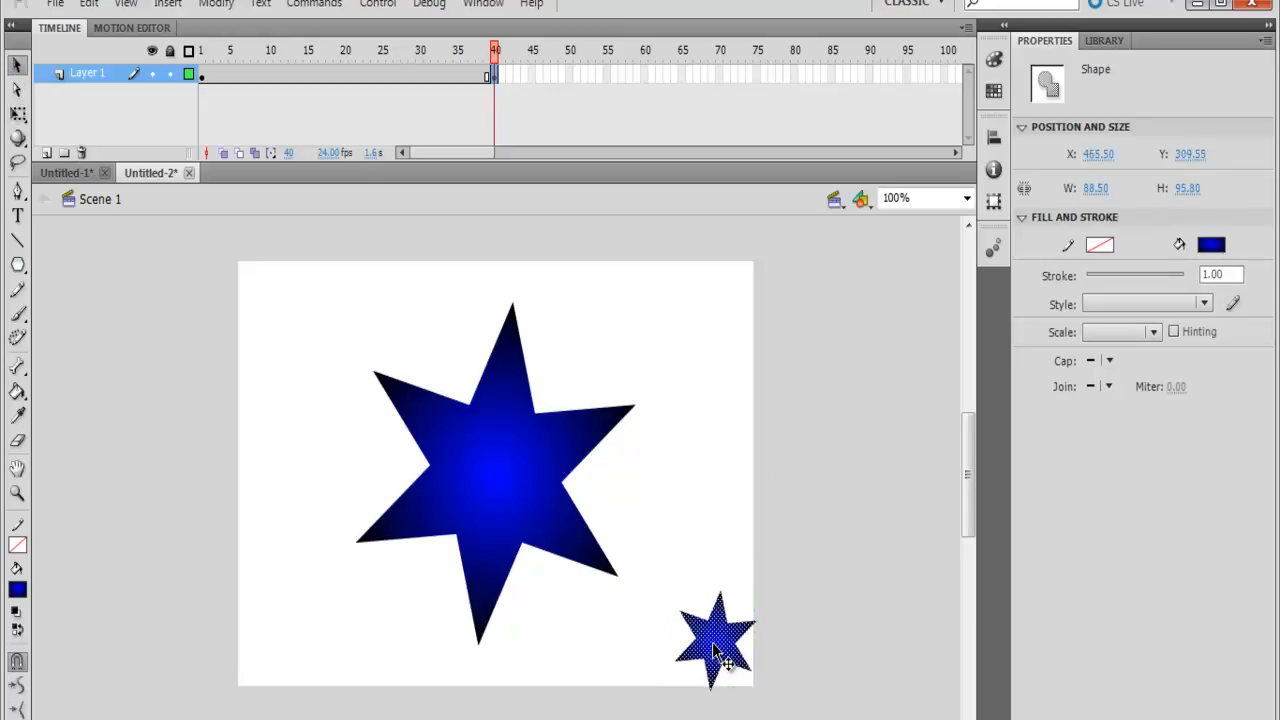
pyautogui.moveTo(716, 640); pyautogui.dragTo(716, 304)
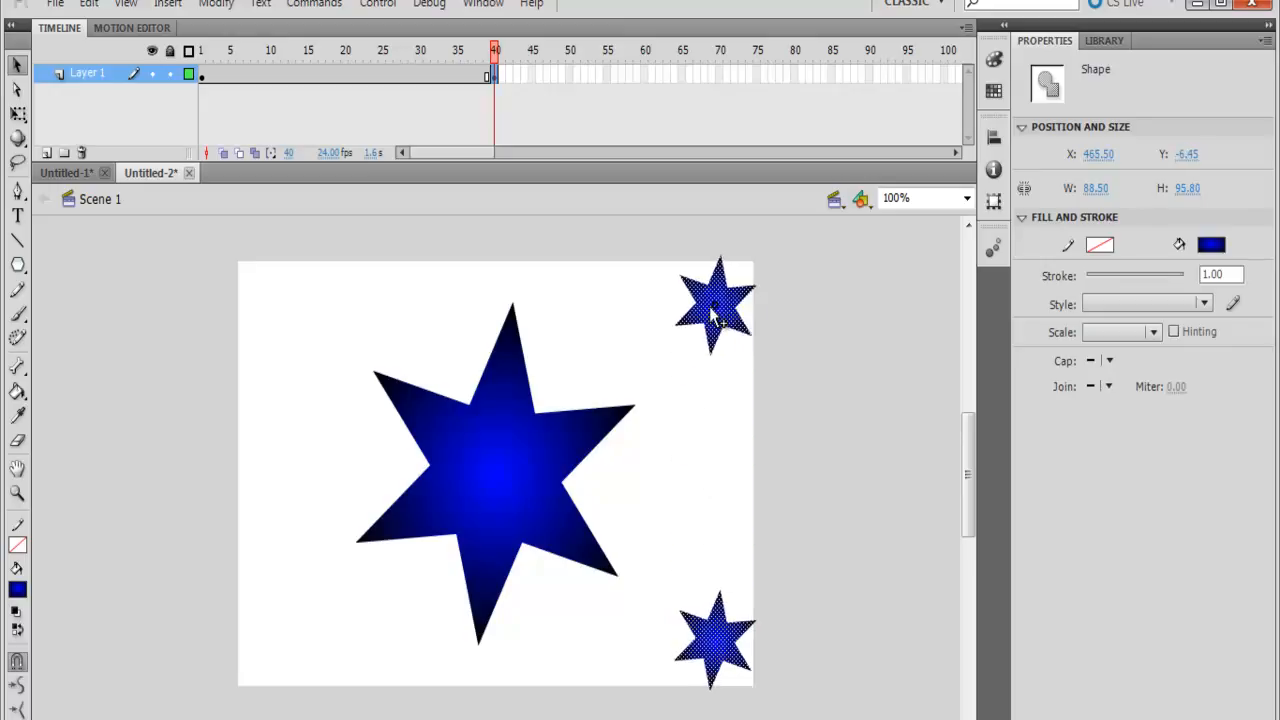
pyautogui.click(250, 316)
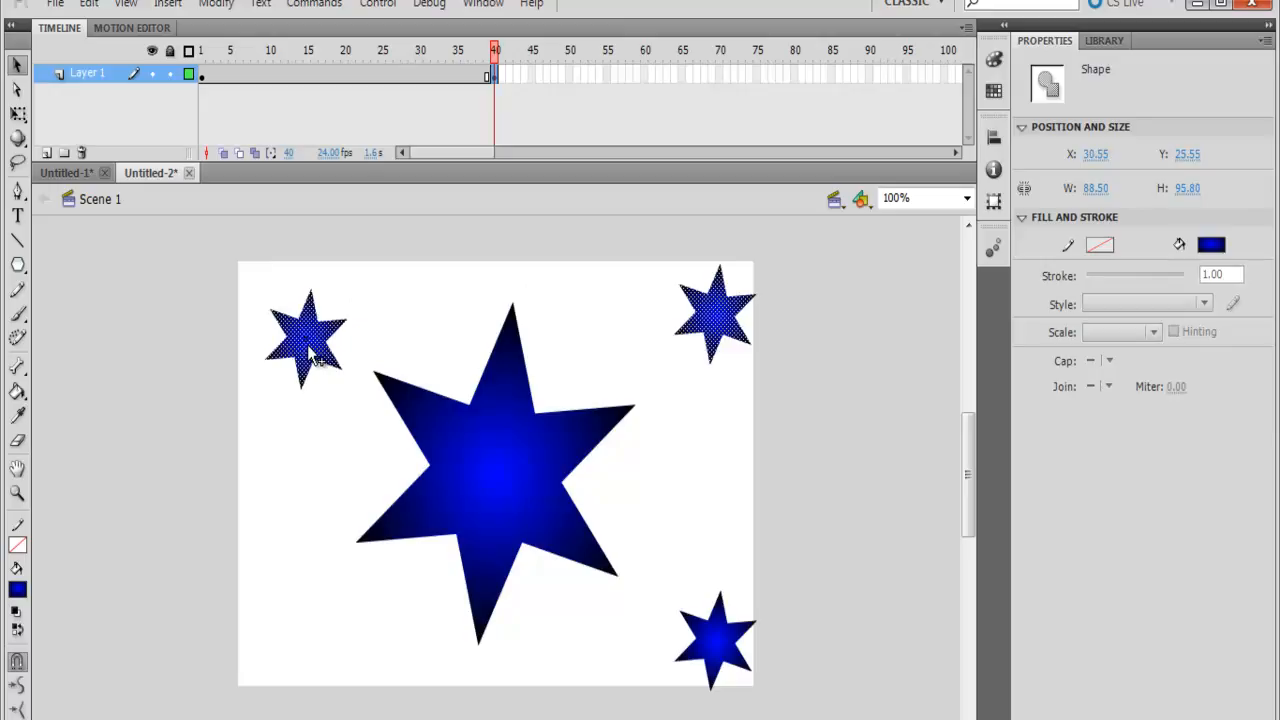
# Alt-drag small star copies to the remaining corners and edge midpoints, making eight
pyautogui.moveTo(308, 336); pyautogui.dragTo(280, 316)
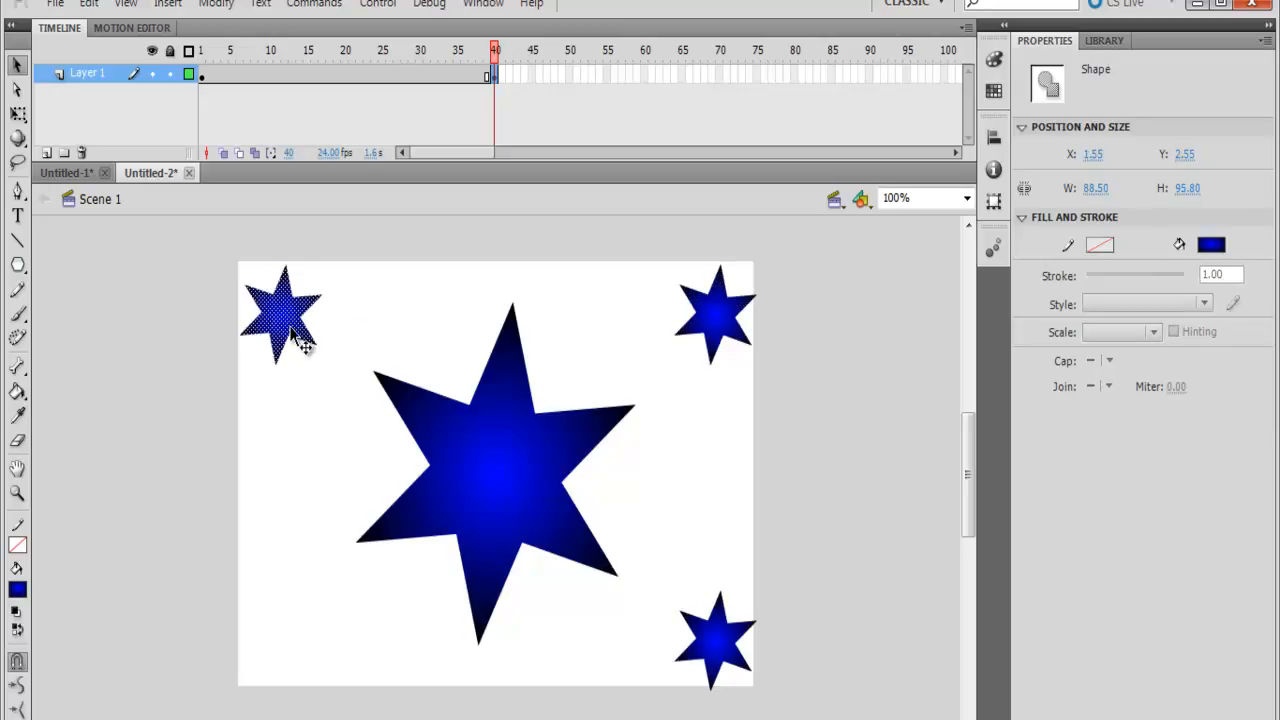
pyautogui.moveTo(280, 316); pyautogui.dragTo(280, 630)
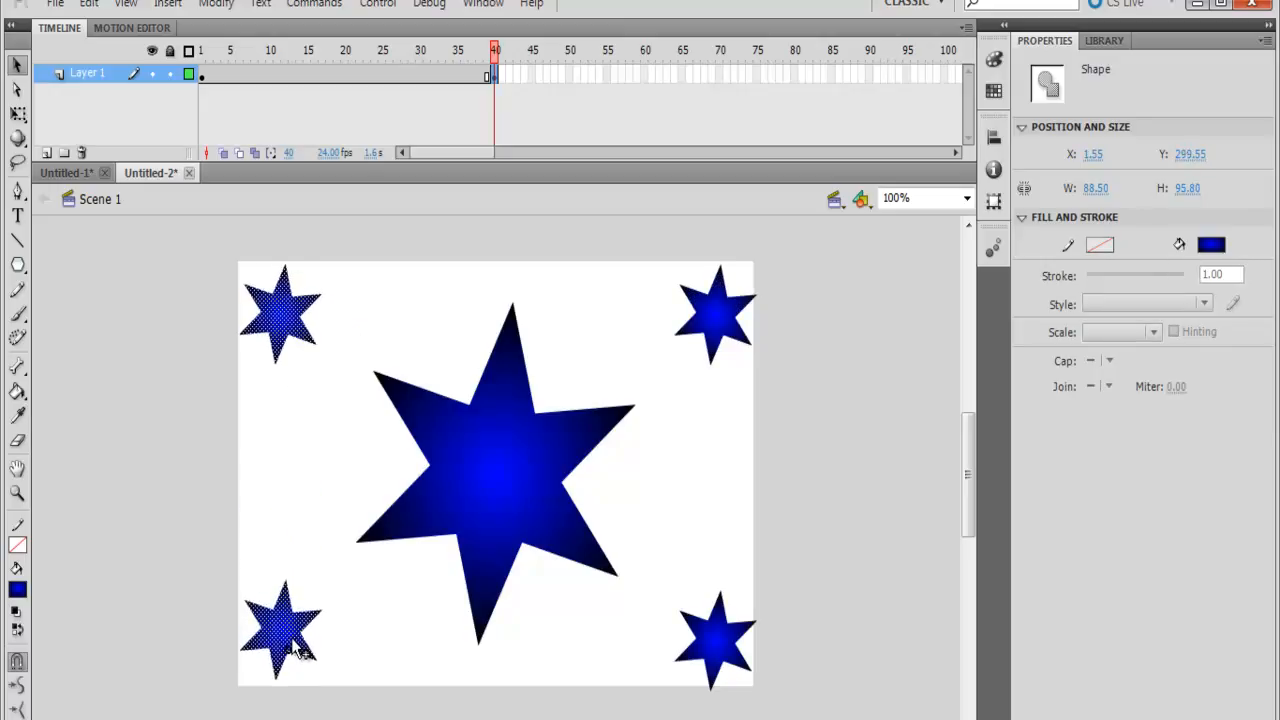
pyautogui.moveTo(284, 630); pyautogui.dragTo(284, 476)
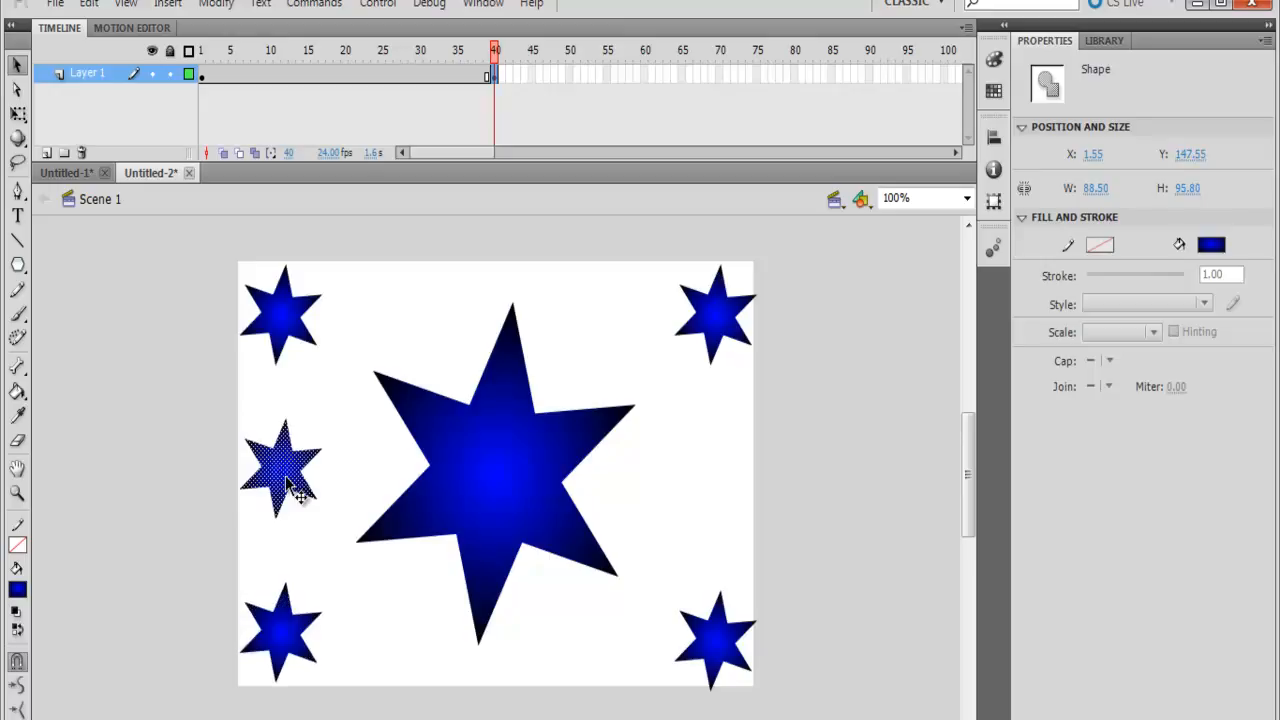
pyautogui.moveTo(284, 470); pyautogui.dragTo(476, 304)
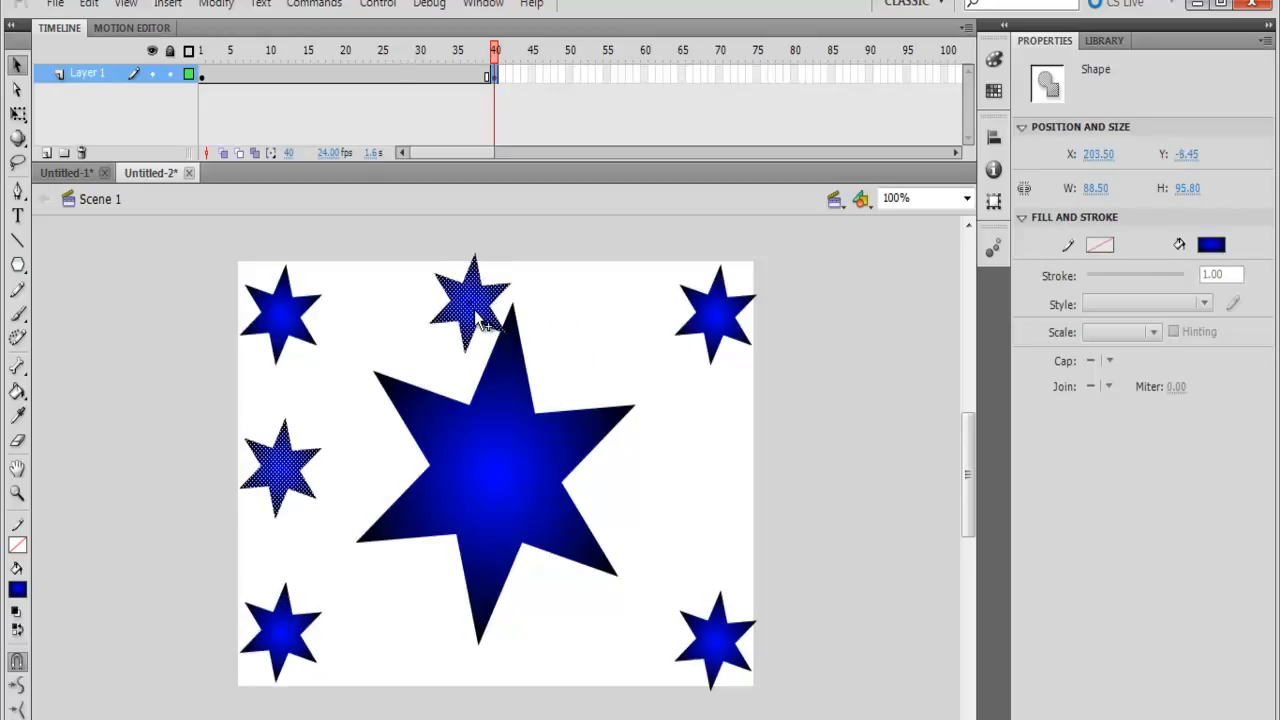
pyautogui.moveTo(470, 300); pyautogui.dragTo(516, 640)
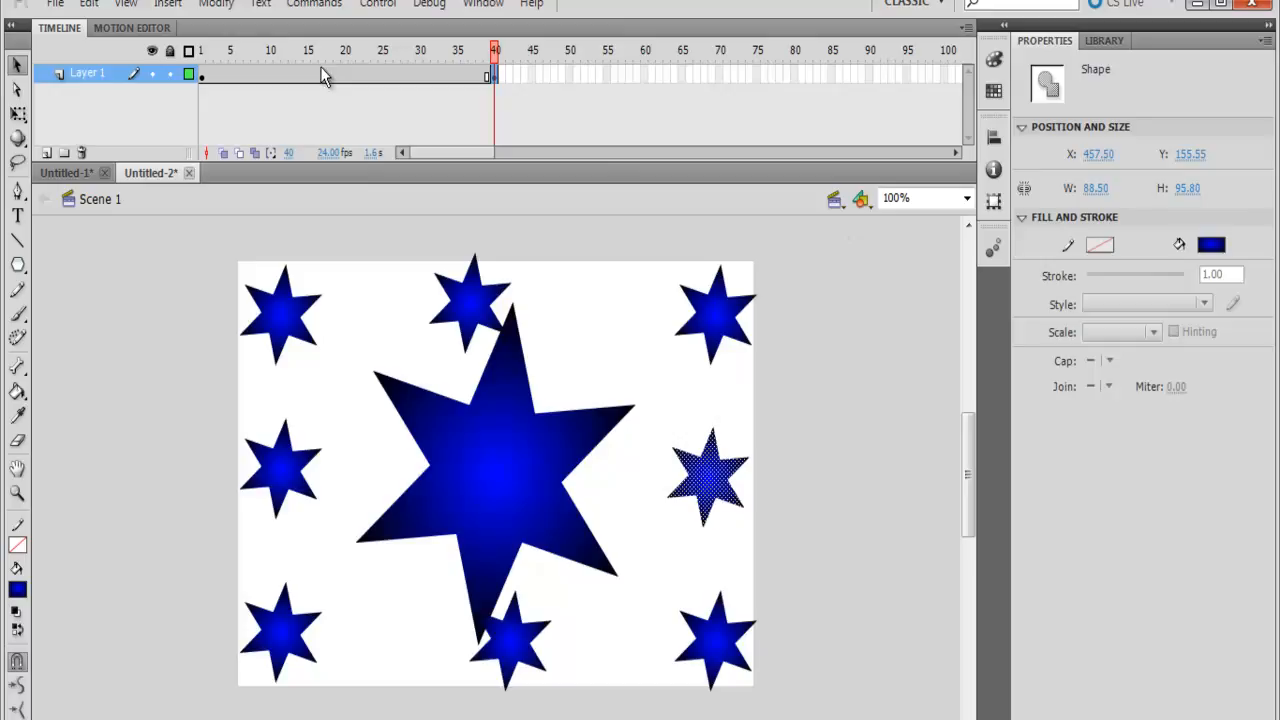
# Create a shape tween between frame 1 and frame 40
pyautogui.rightClick(324, 78)
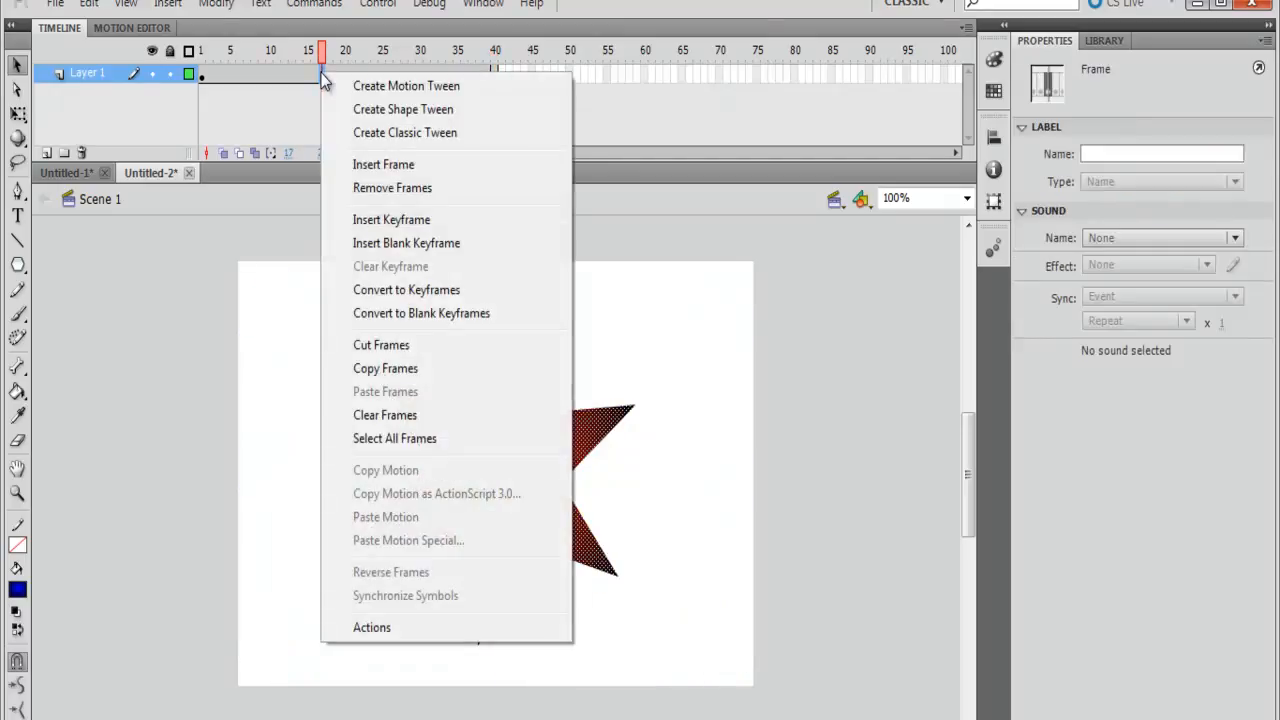
pyautogui.moveTo(368, 116)
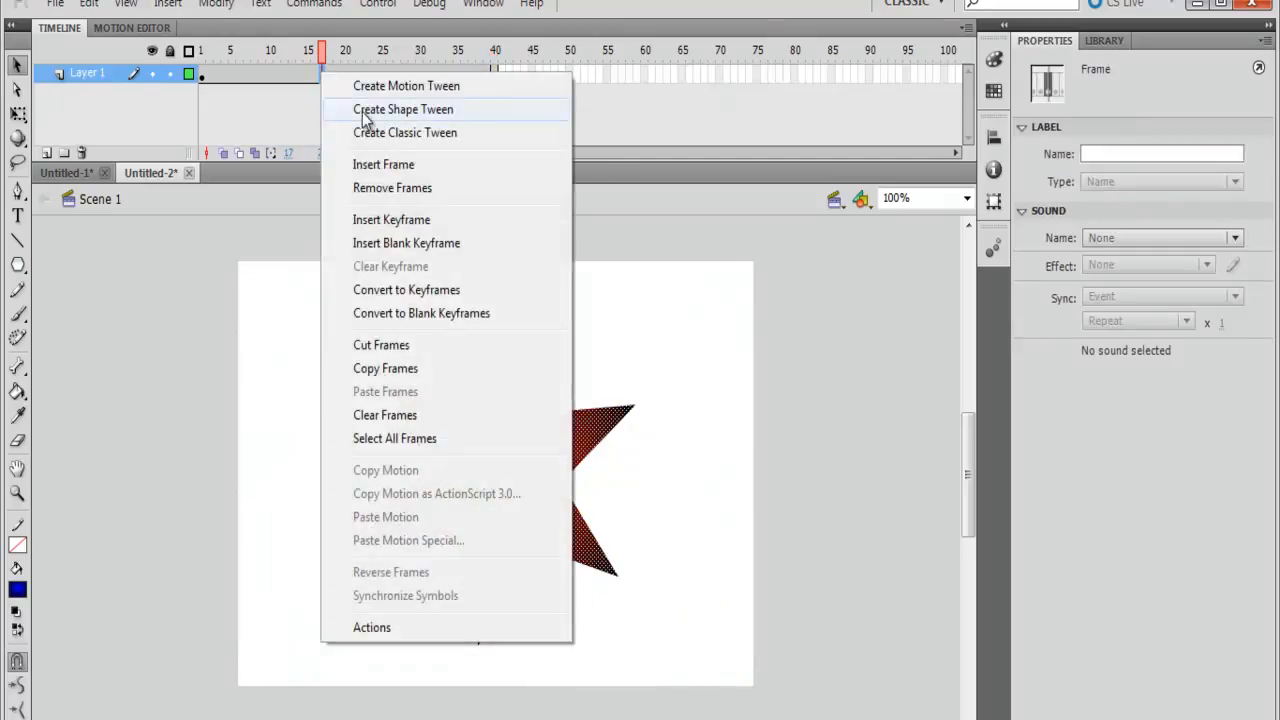
pyautogui.click(404, 108)
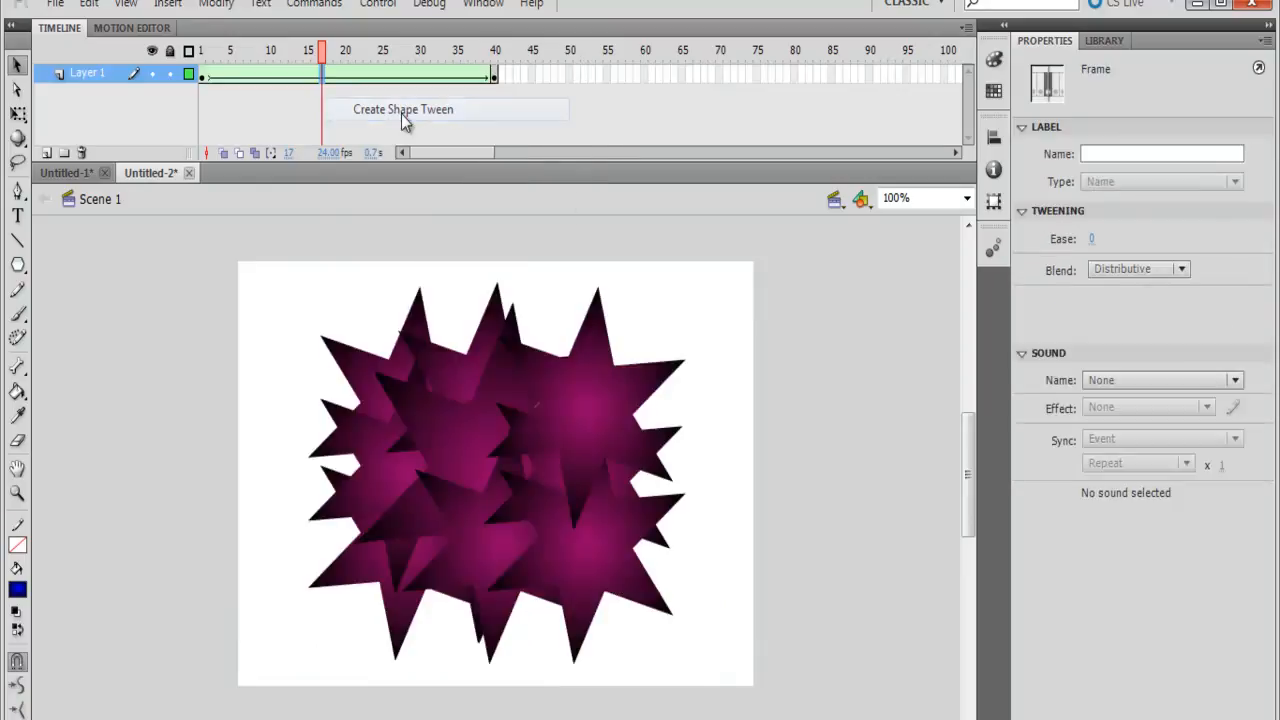
pyautogui.moveTo(798, 82)
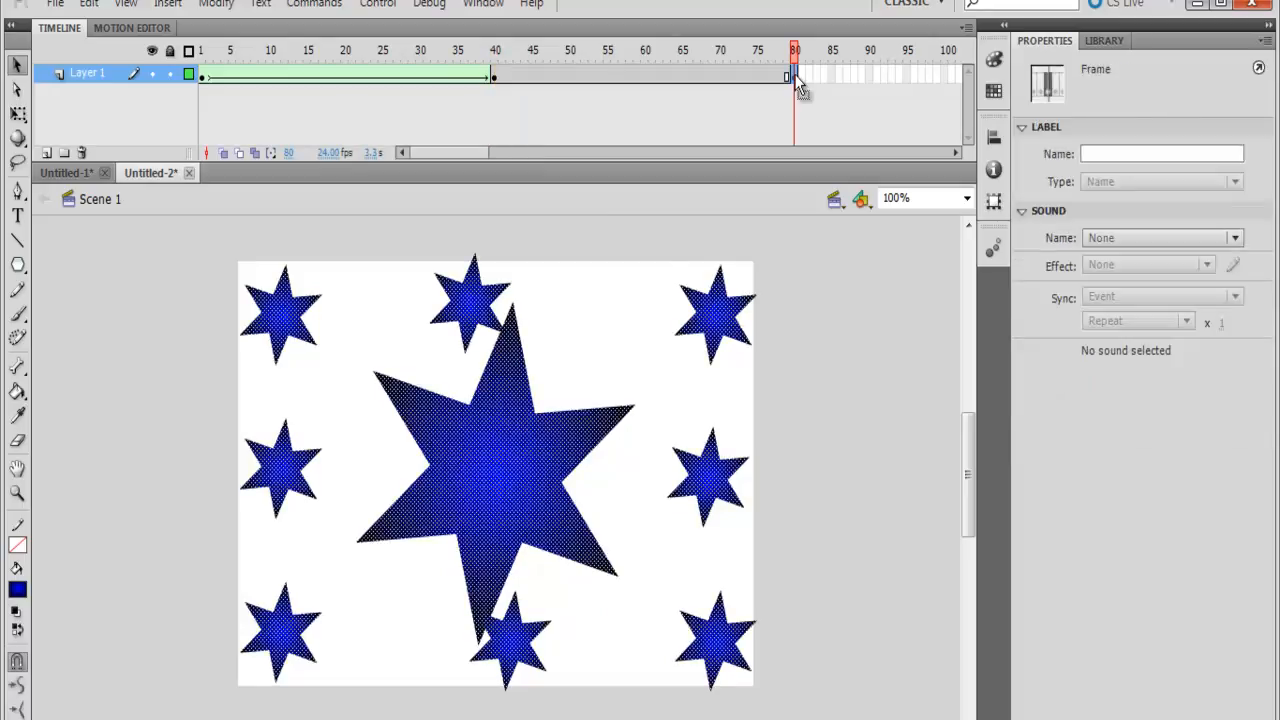
pyautogui.moveTo(744, 350)
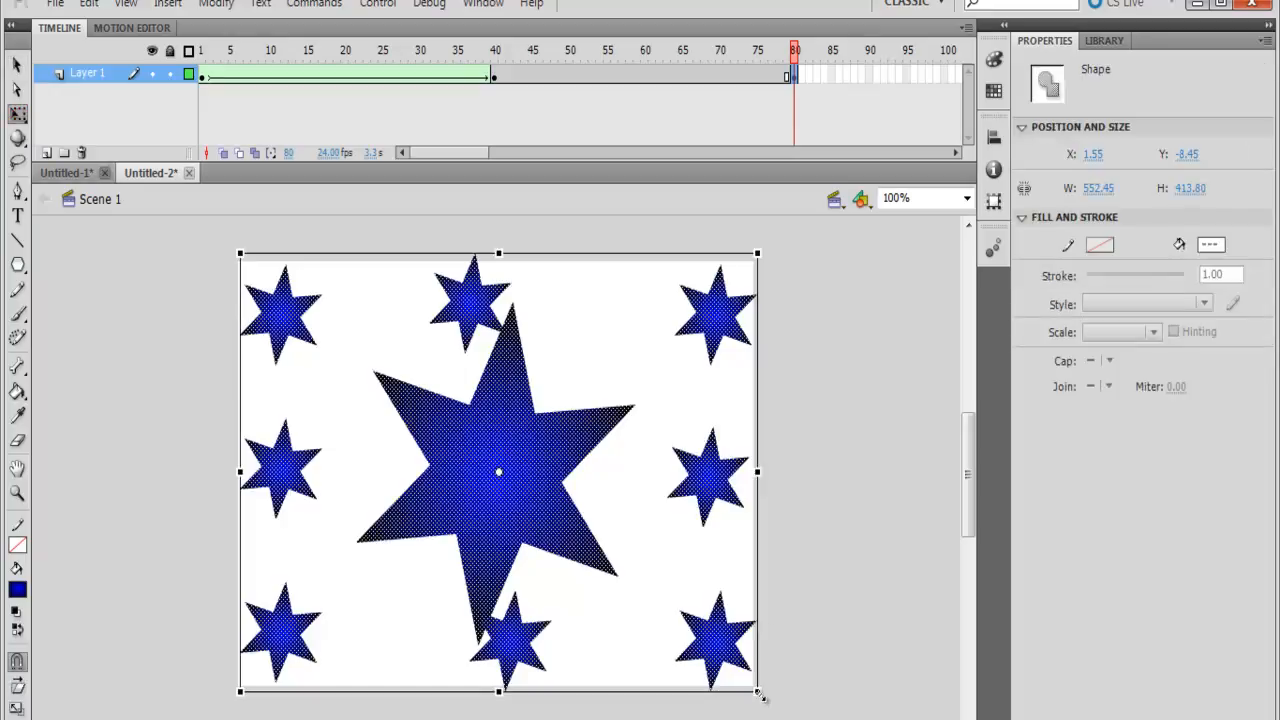
# Scale the whole star arrangement down toward the stage's upper-left on the new keyframe
pyautogui.moveTo(756, 690); pyautogui.dragTo(570, 536)
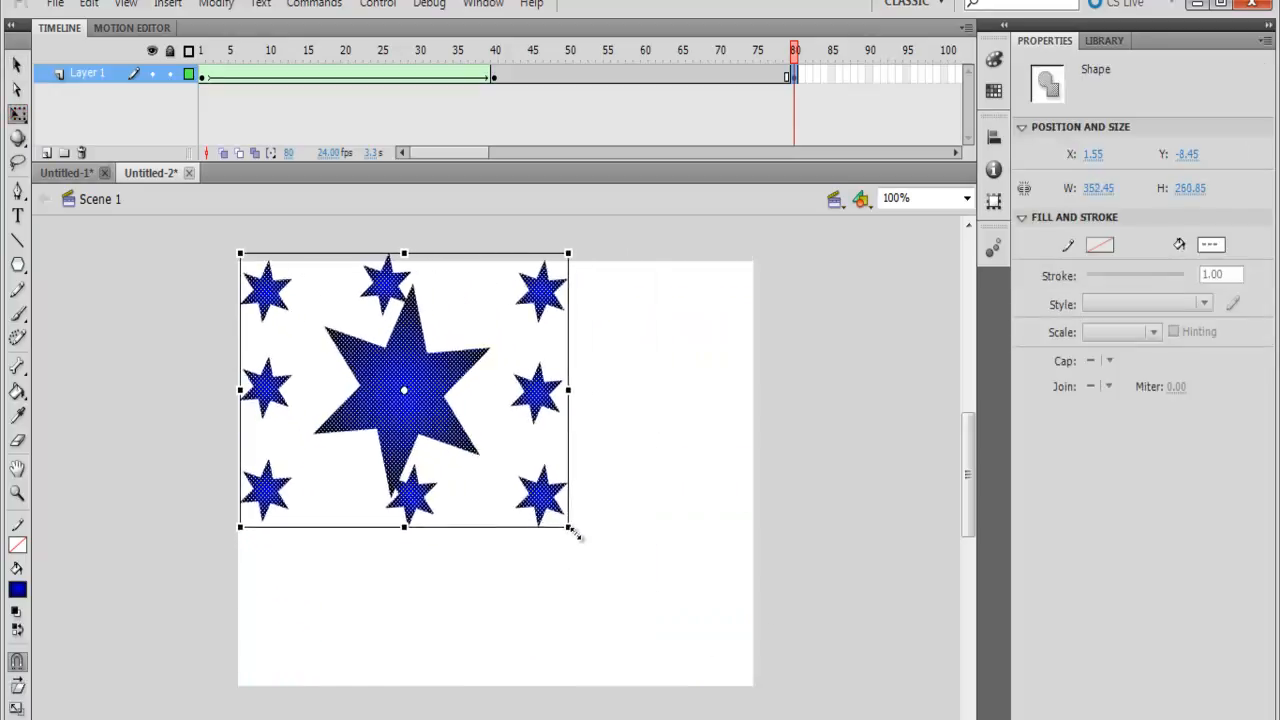
pyautogui.moveTo(568, 532); pyautogui.dragTo(548, 494)
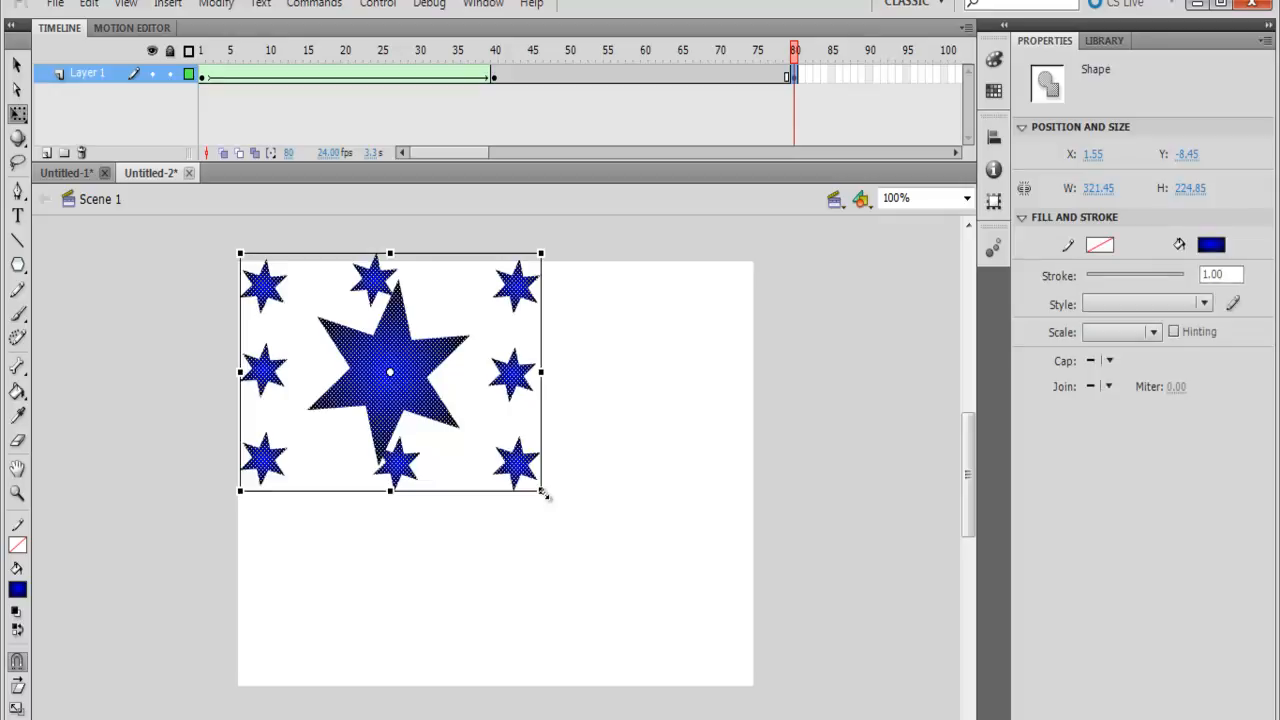
pyautogui.moveTo(778, 104)
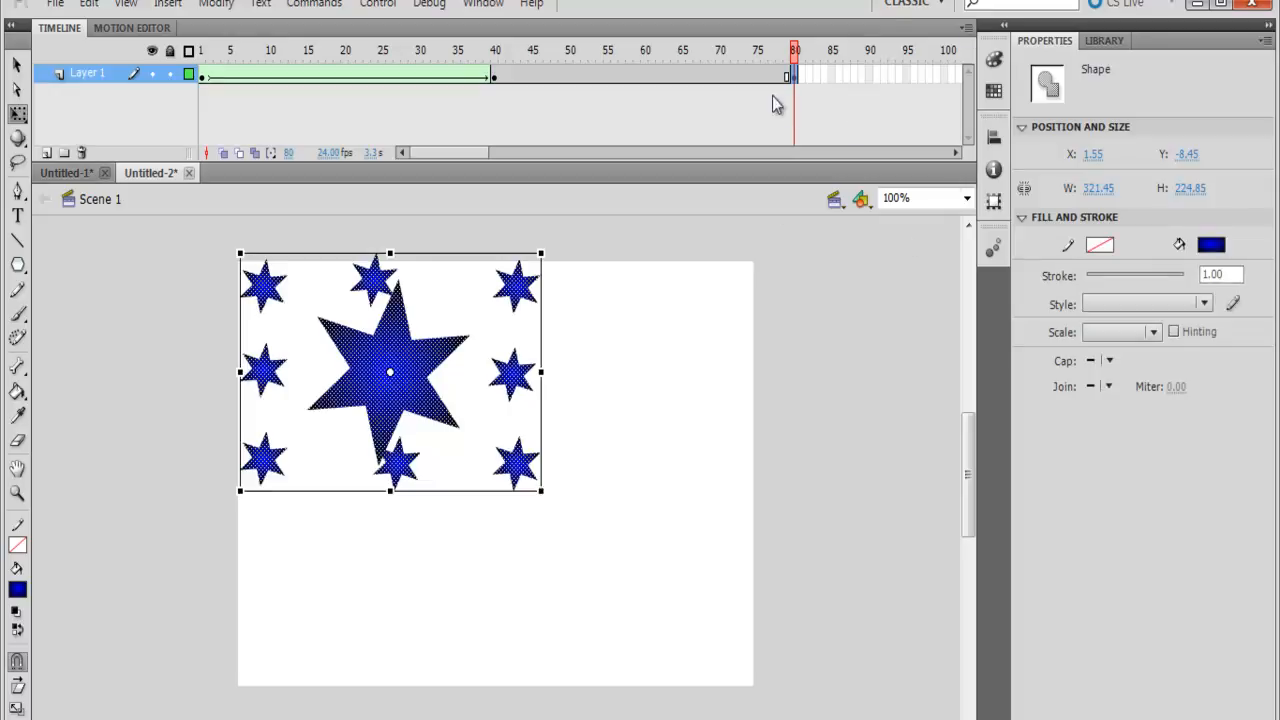
pyautogui.moveTo(648, 82)
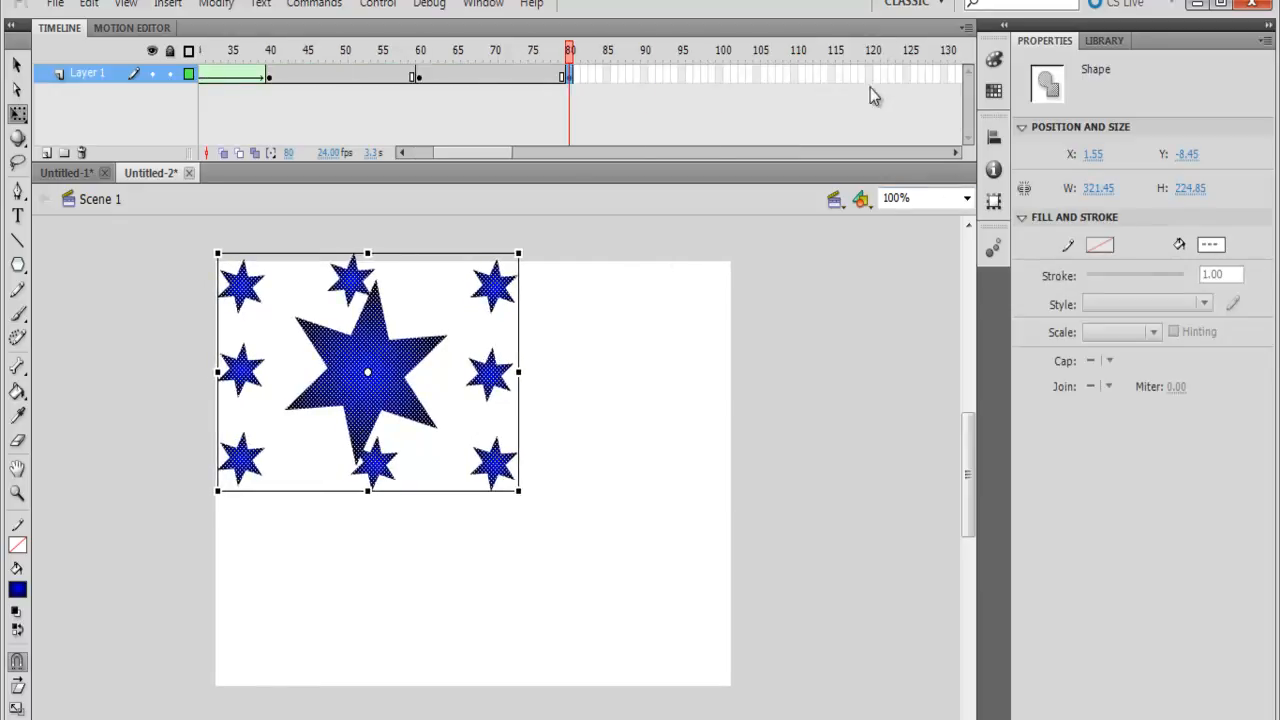
# Add shape tweens for spans 60–80 and 80–120, then test the movie and close the preview
pyautogui.click(870, 76)
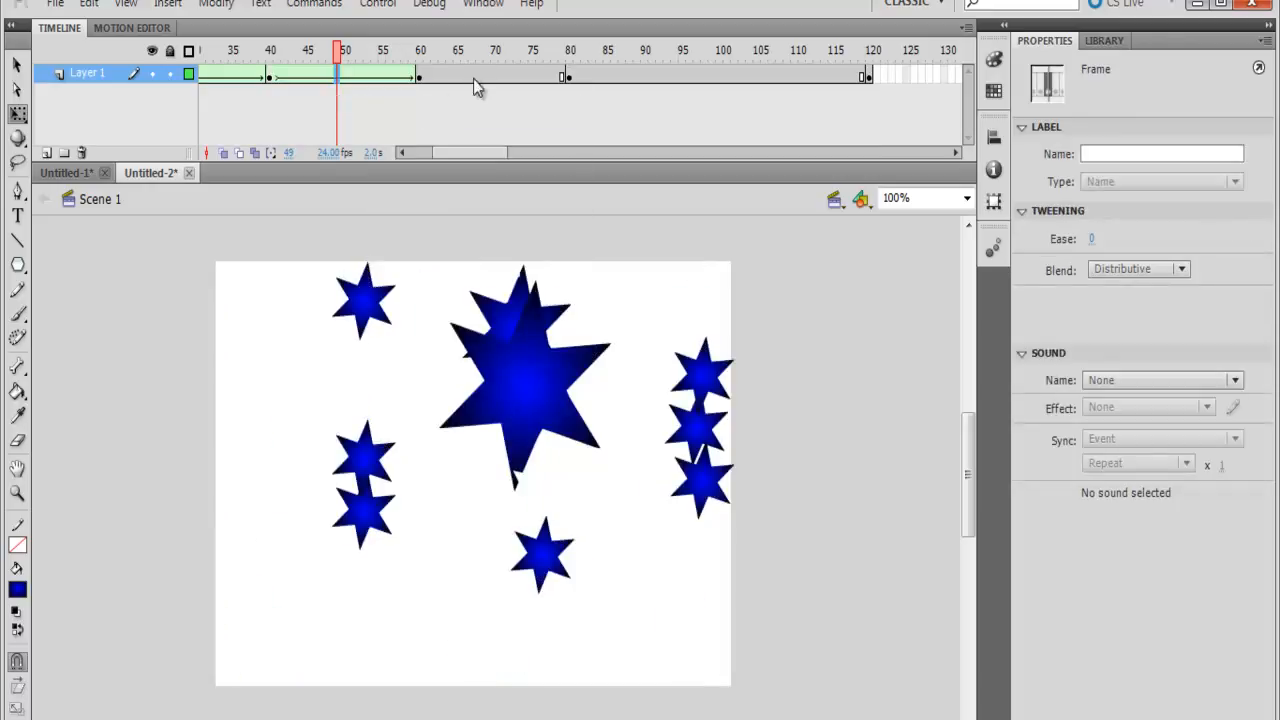
pyautogui.rightClick(480, 76)
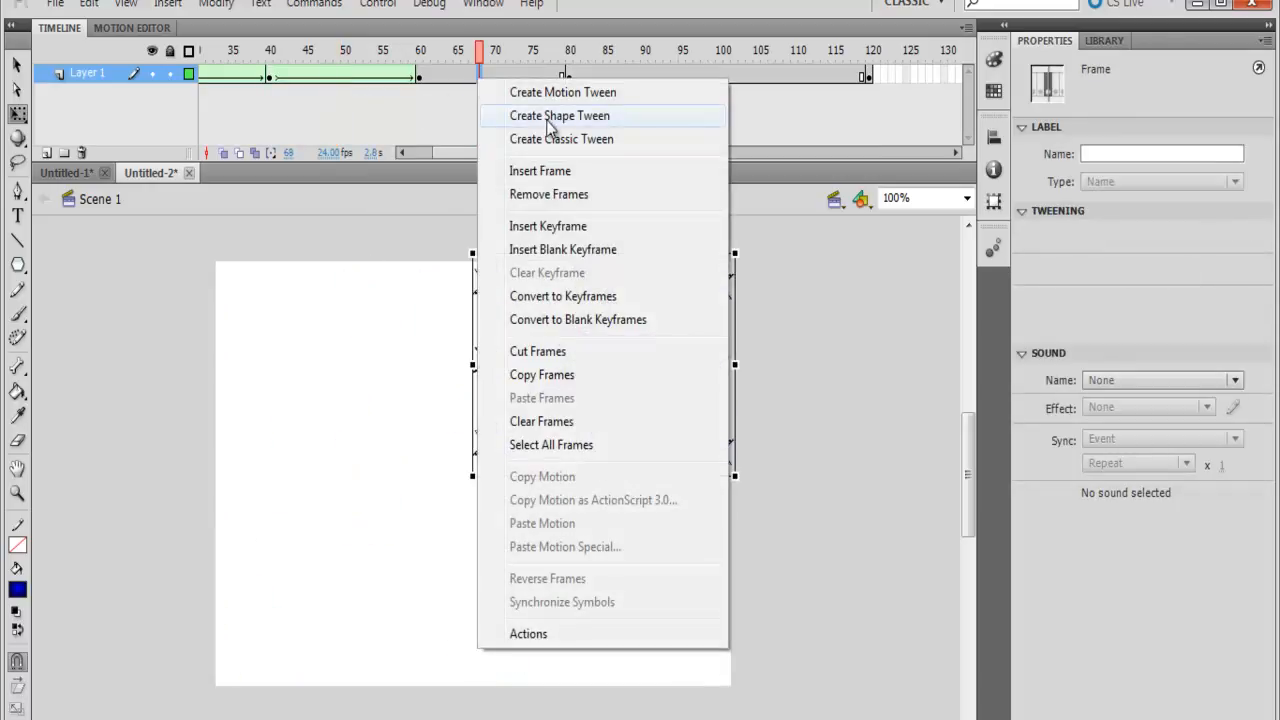
pyautogui.click(560, 114)
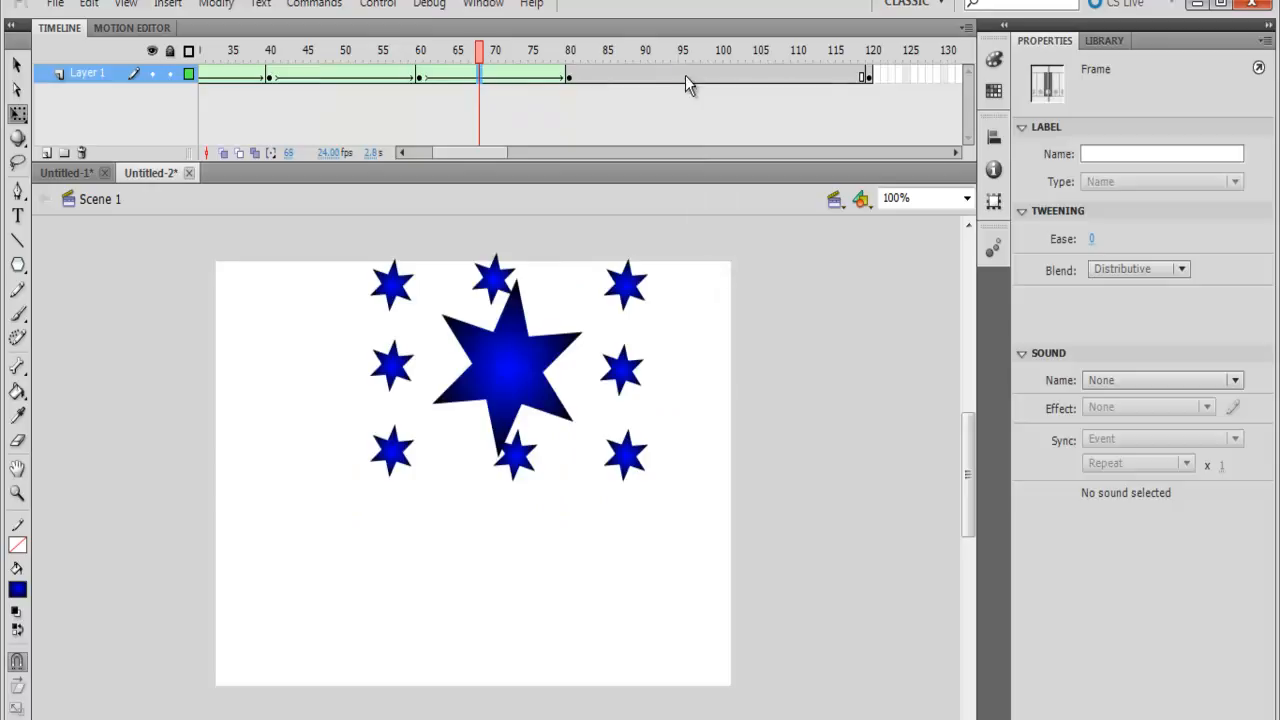
pyautogui.rightClick(684, 76)
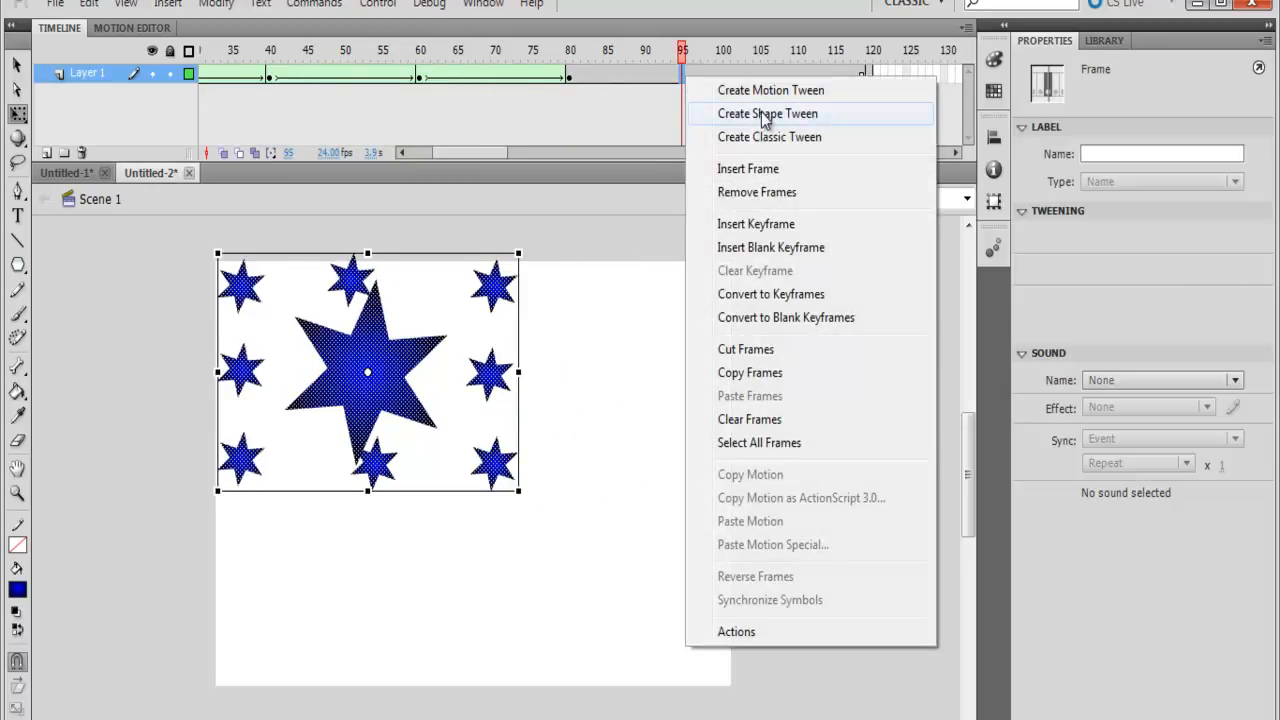
pyautogui.click(378, 4)
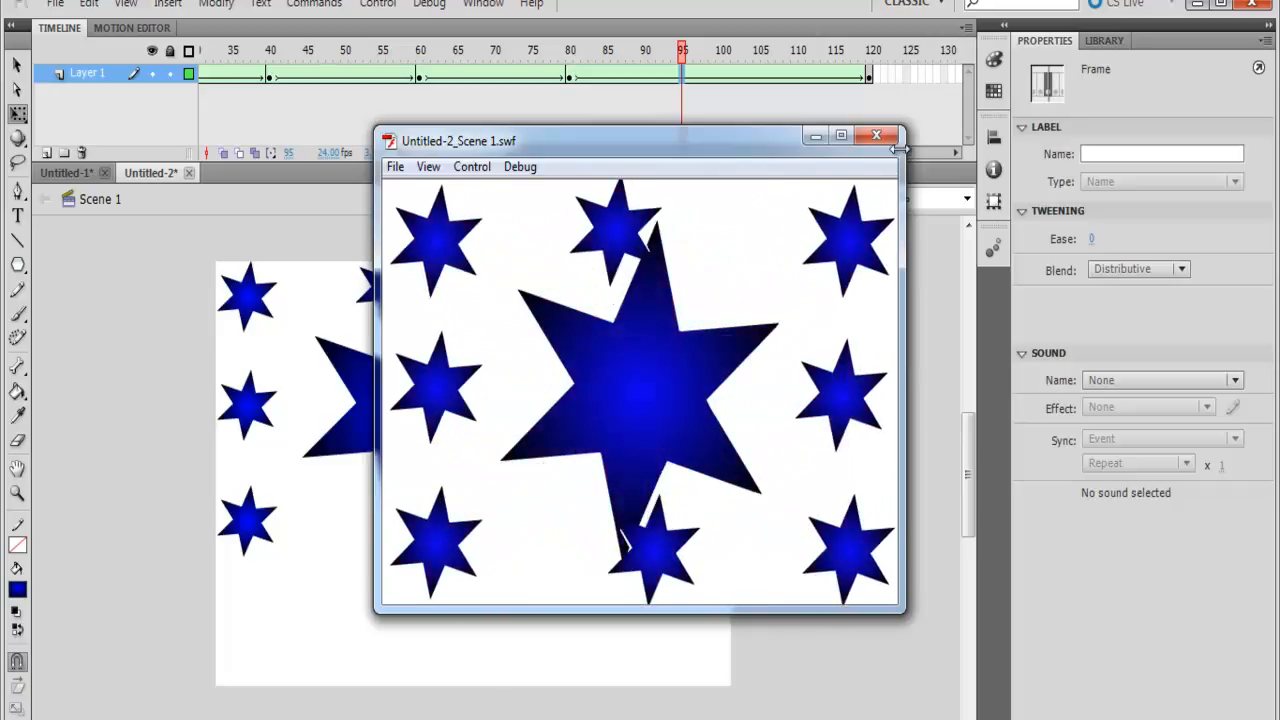
pyautogui.click(876, 136)
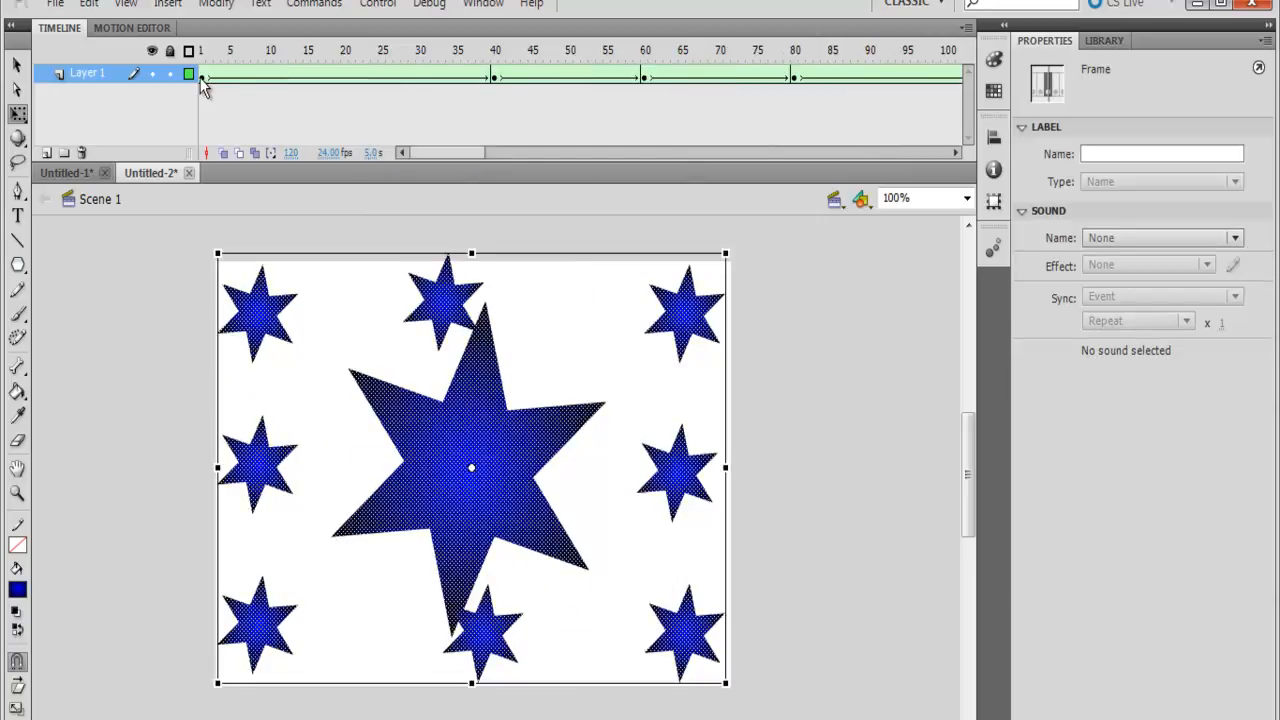
# Copy all frames, paste them after frame 120 and reverse them to end on the red star at 240
pyautogui.rightClick(350, 76)
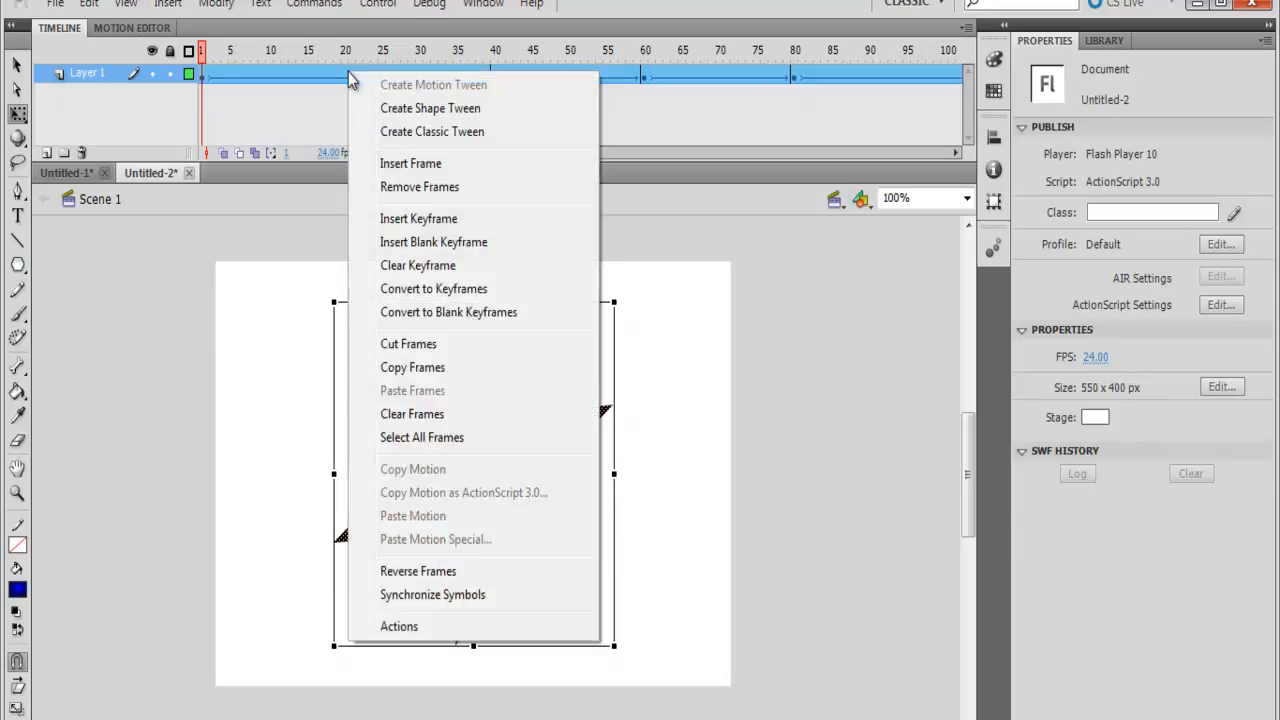
pyautogui.moveTo(420, 380)
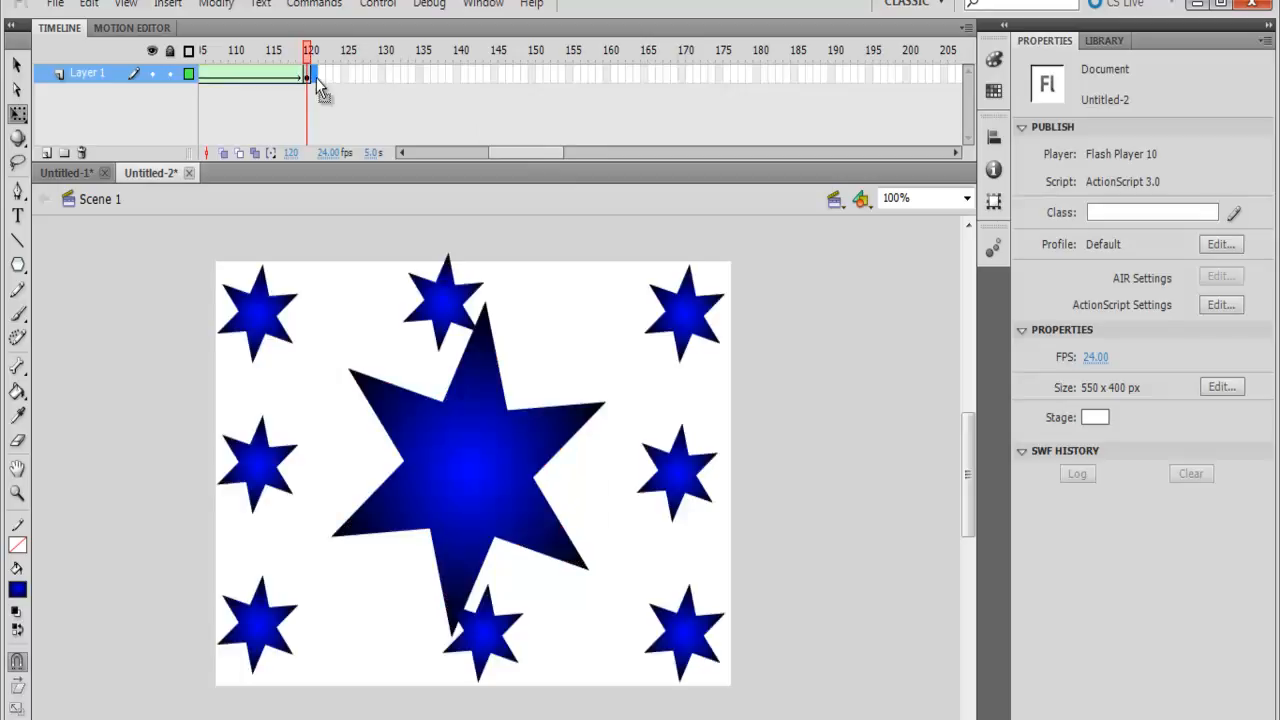
pyautogui.rightClick(318, 76)
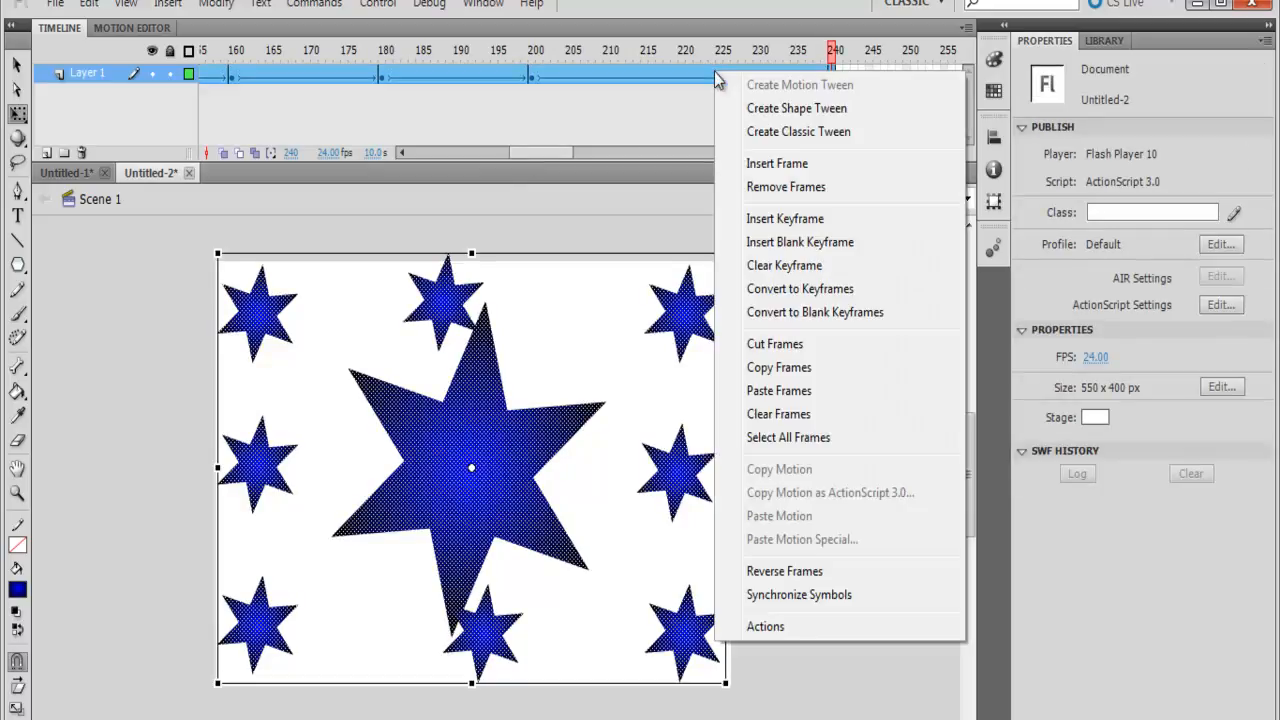
pyautogui.moveTo(784, 572)
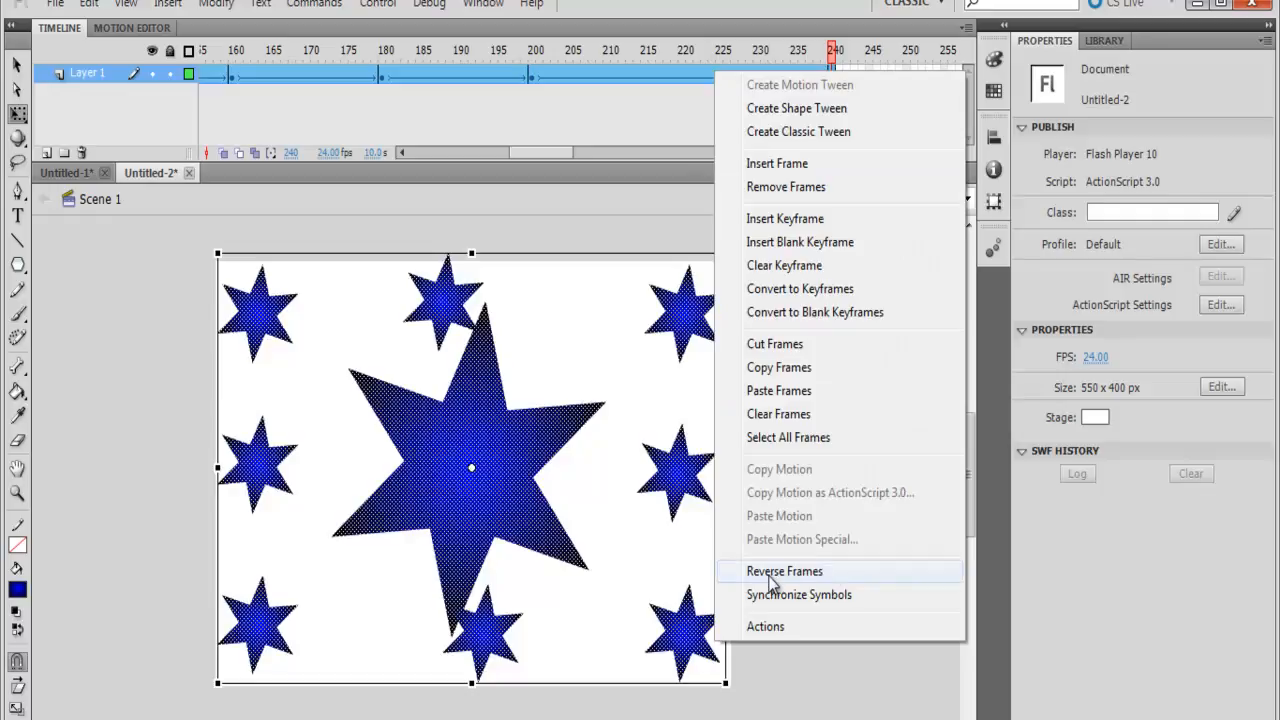
pyautogui.click(784, 572)
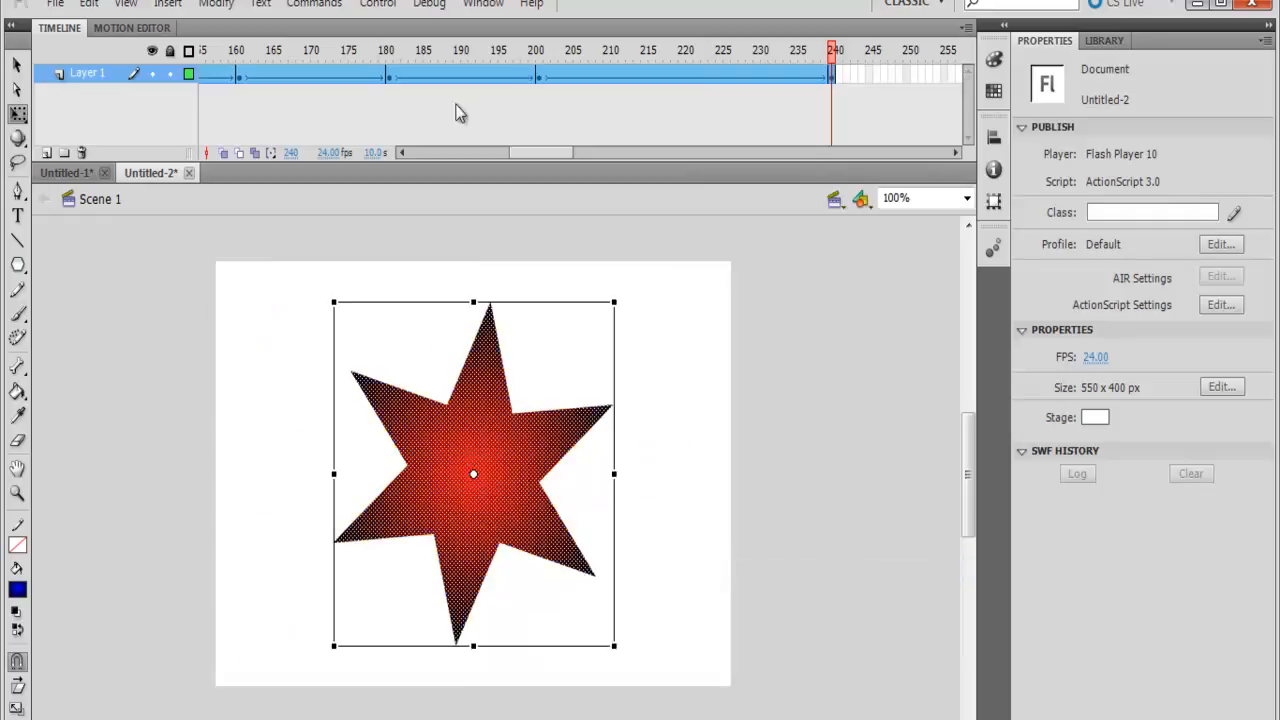
pyautogui.click(378, 4)
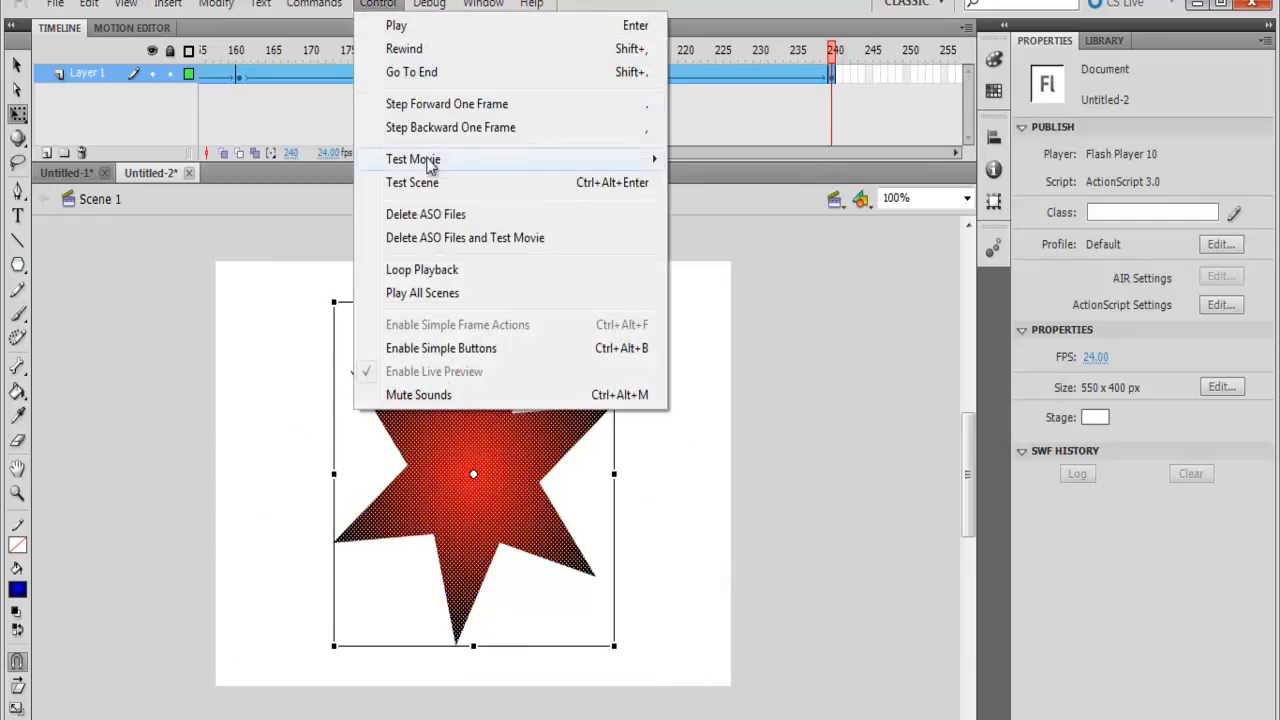
pyautogui.click(412, 160)
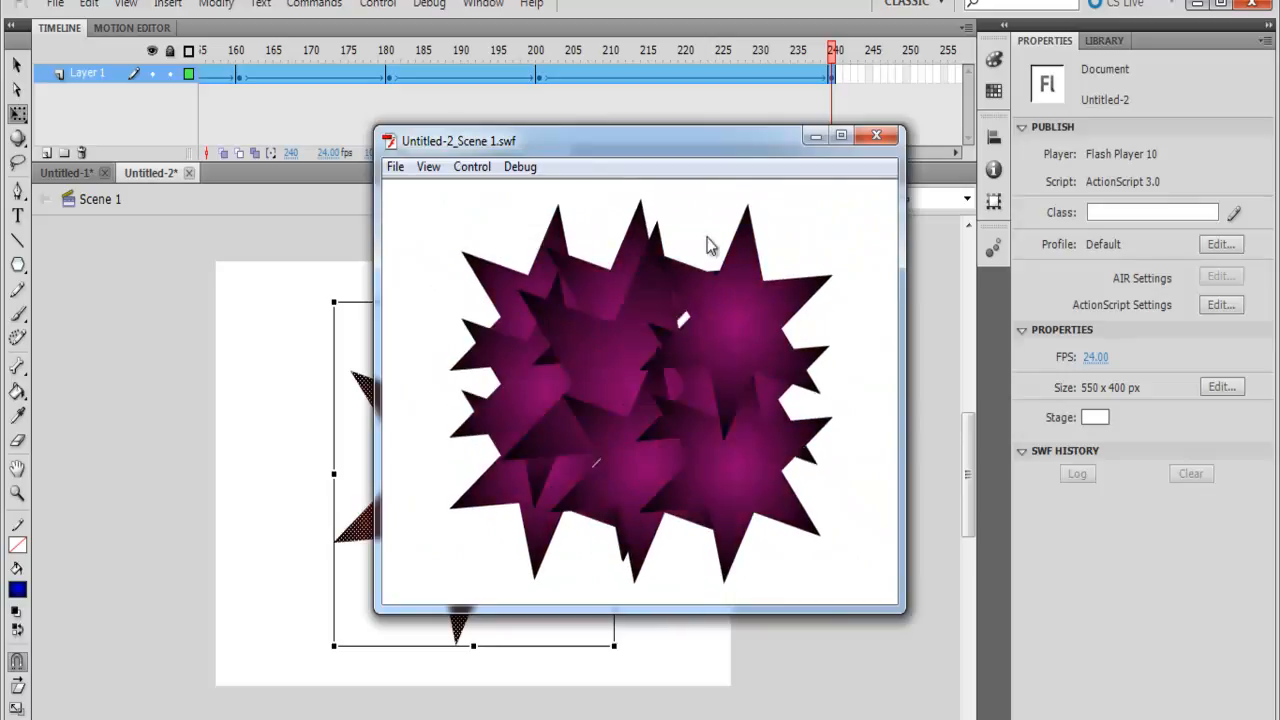
pyautogui.click(876, 136)
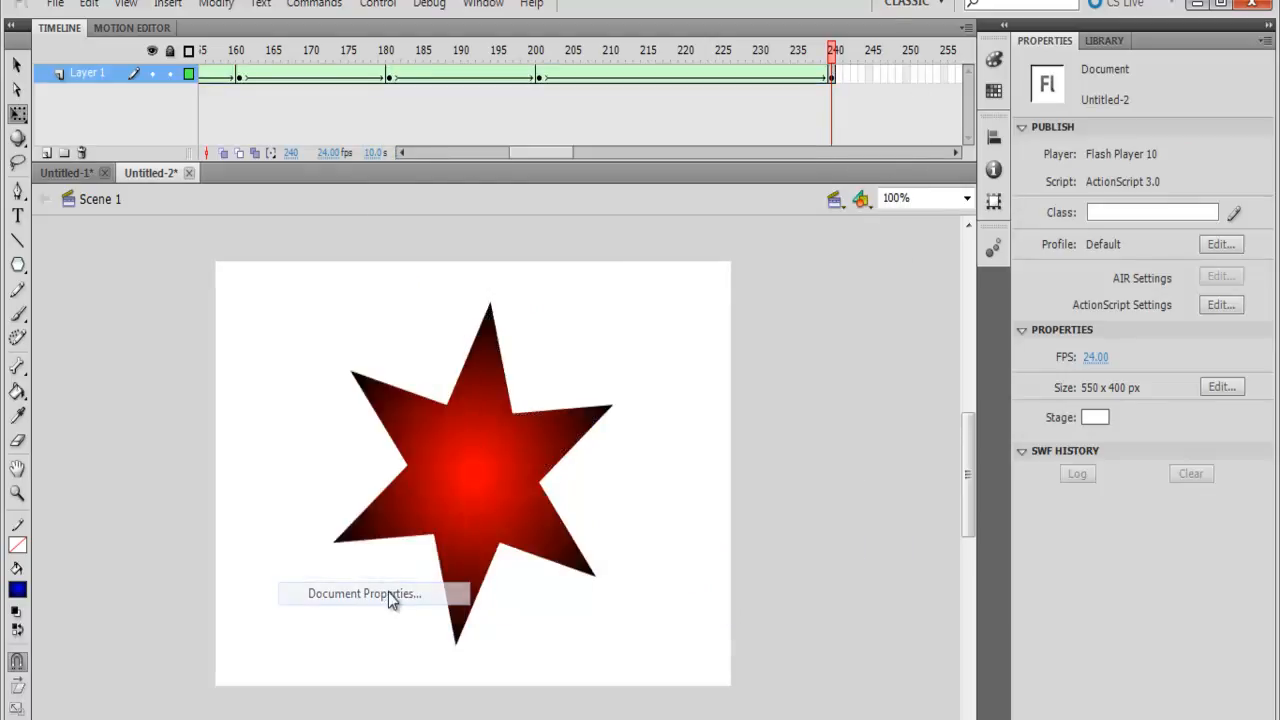
# Set the document background colour to black and test the movie against it
pyautogui.click(364, 592)
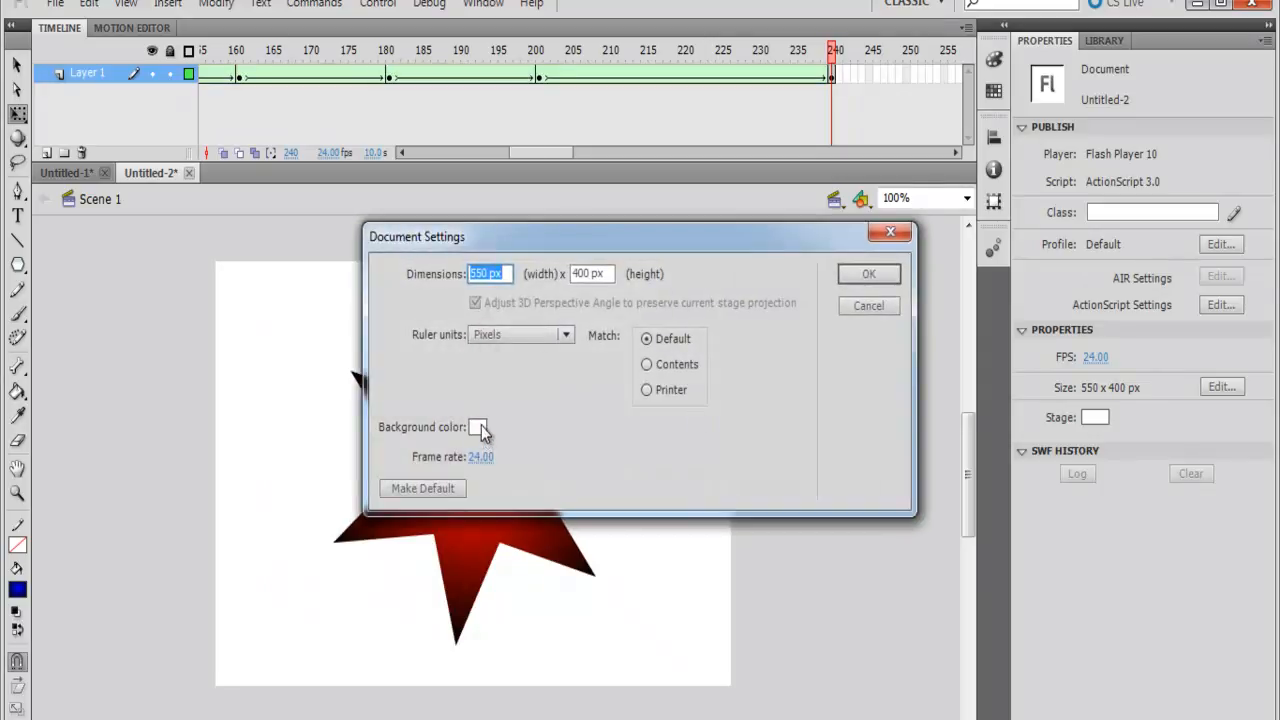
pyautogui.click(868, 272)
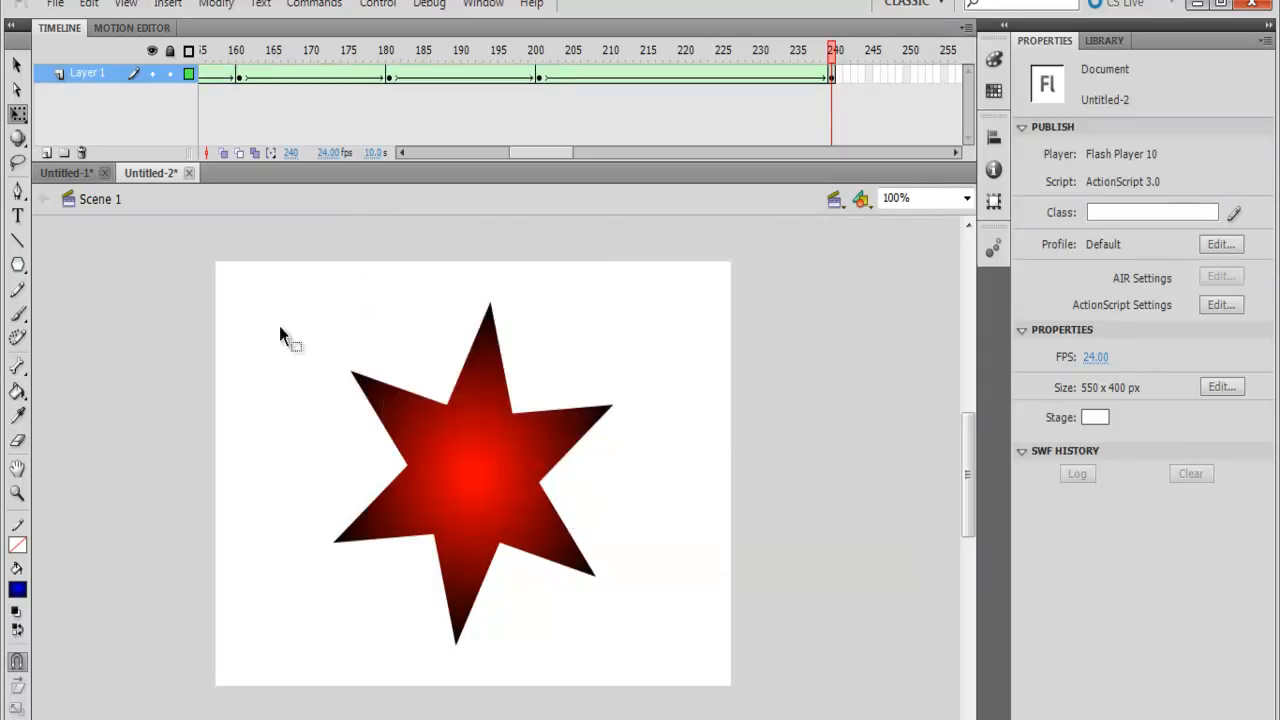
pyautogui.rightClick(284, 336)
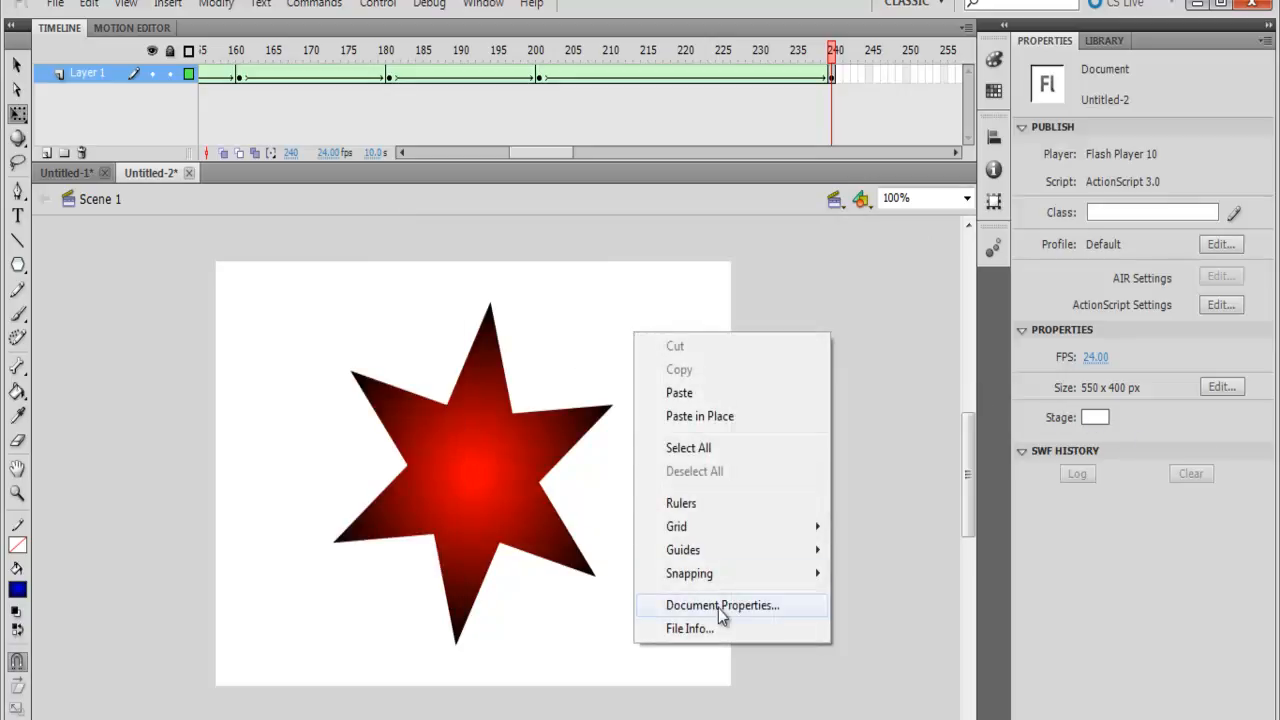
pyautogui.click(720, 604)
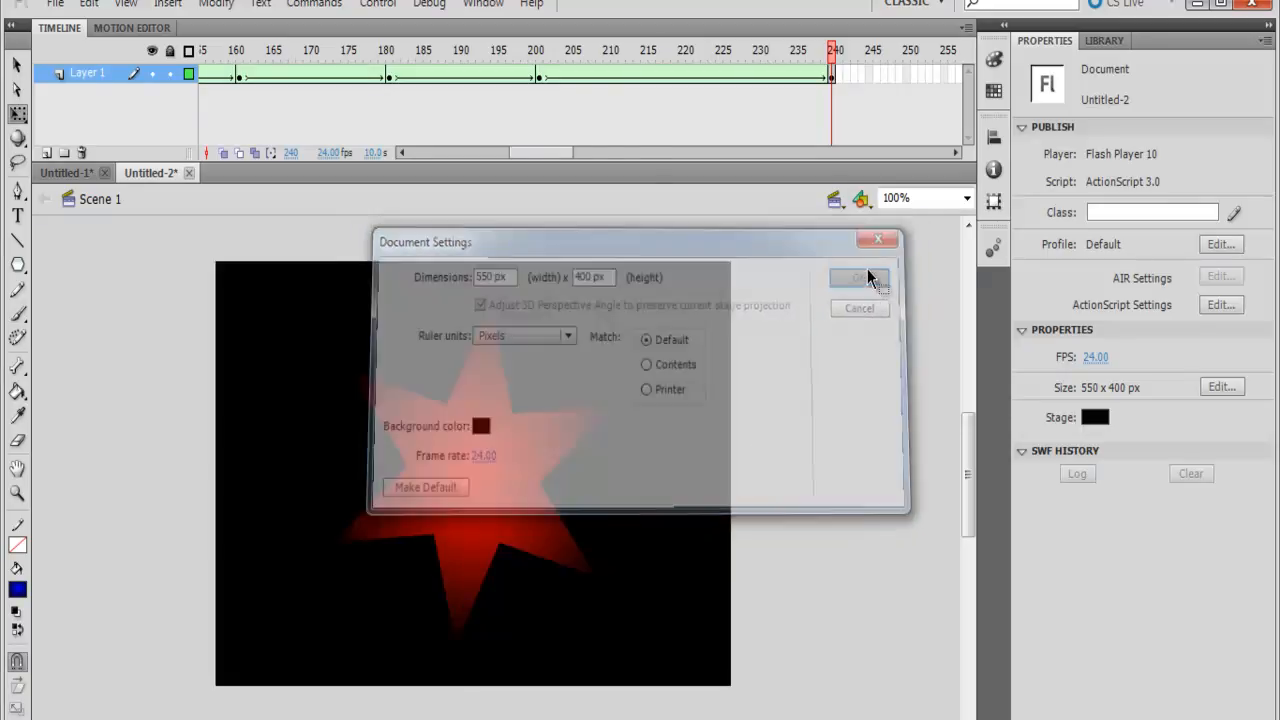
pyautogui.click(378, 4)
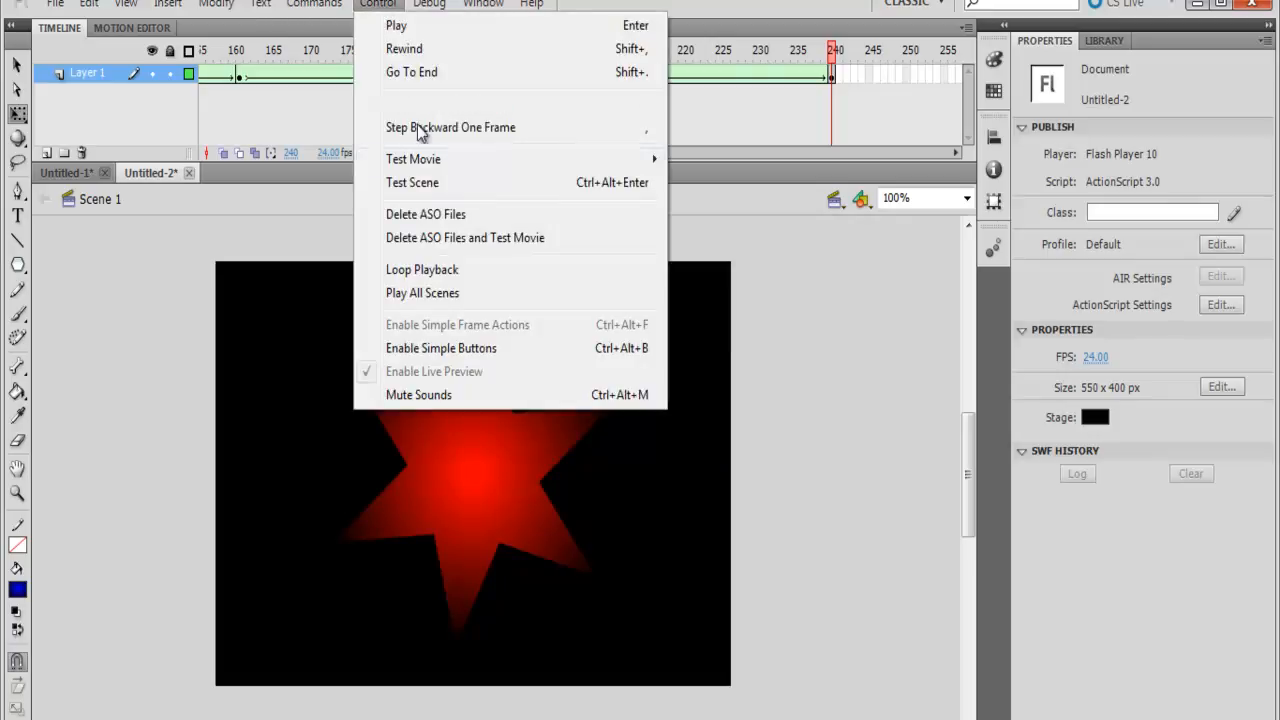
pyautogui.click(412, 160)
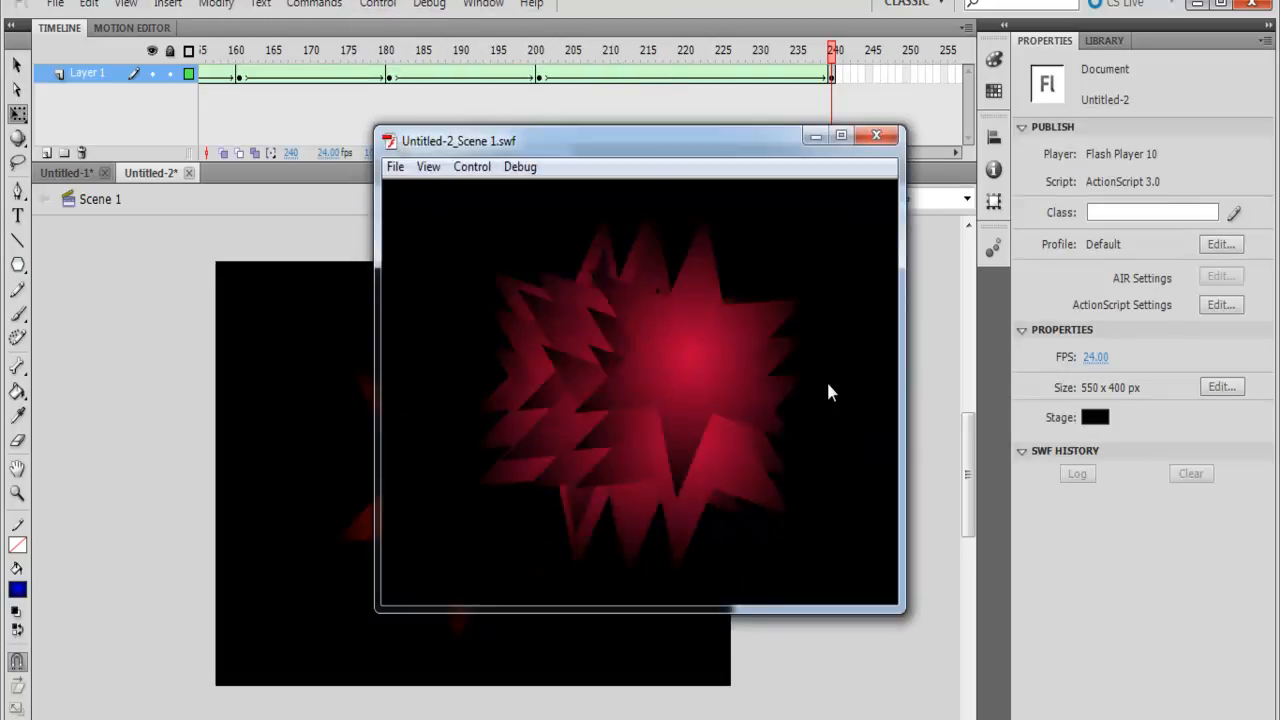